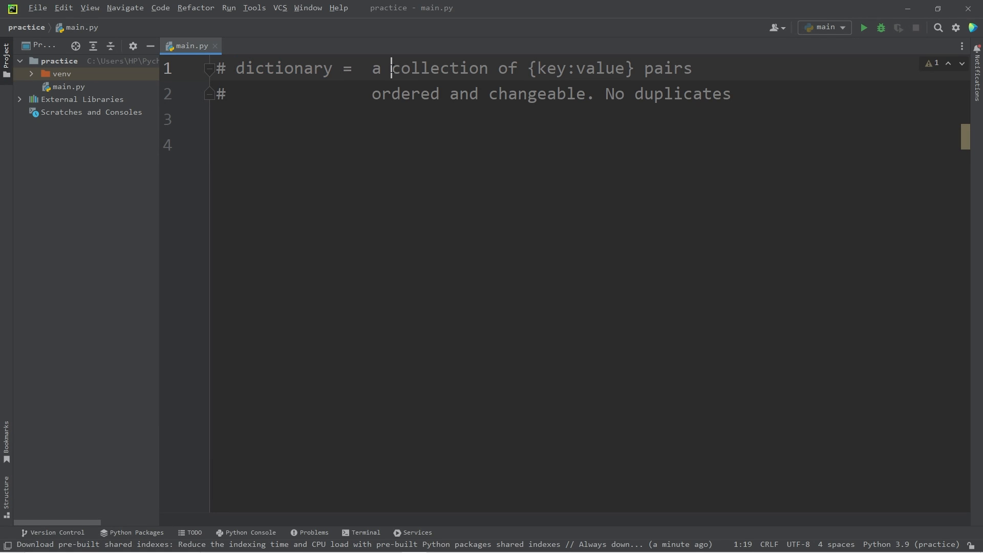
- Highlight 'collection' and 'key' in the dictionary comments, then move to the empty line
double_click(438, 68)
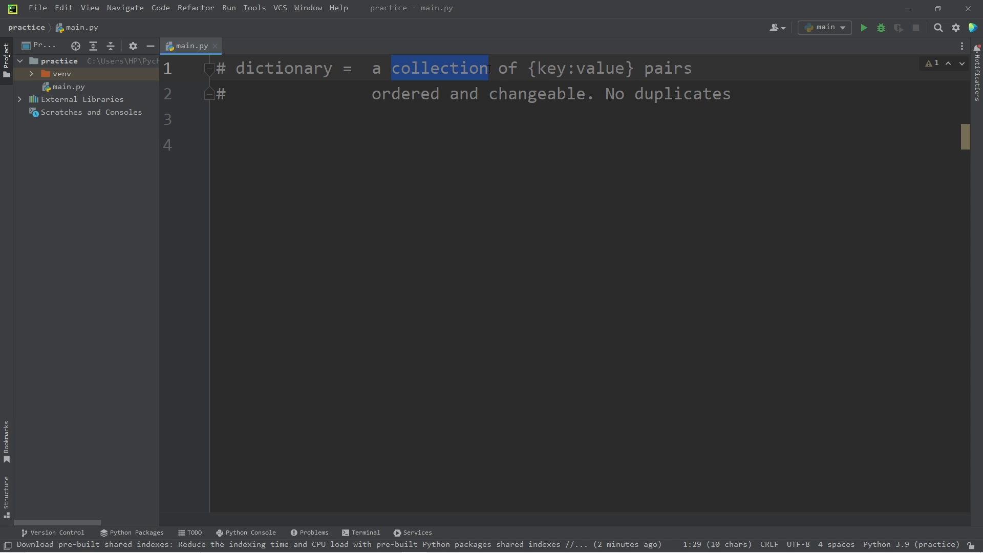
double_click(573, 67)
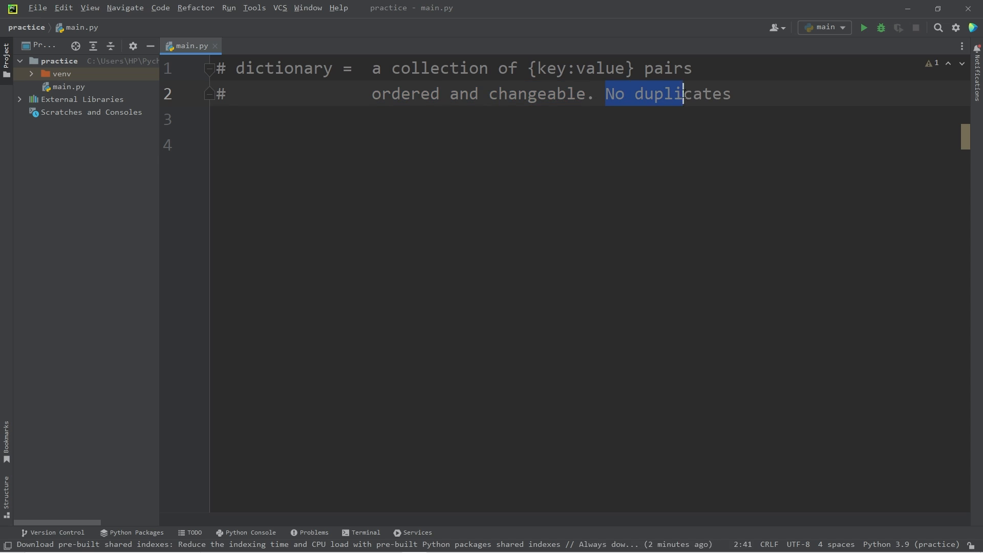
click(226, 145)
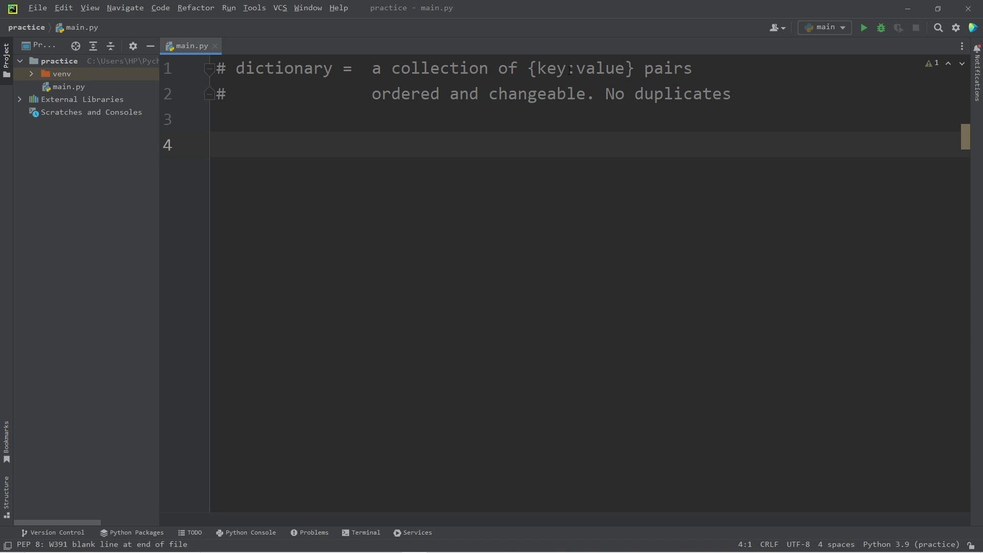
double_click(600, 68)
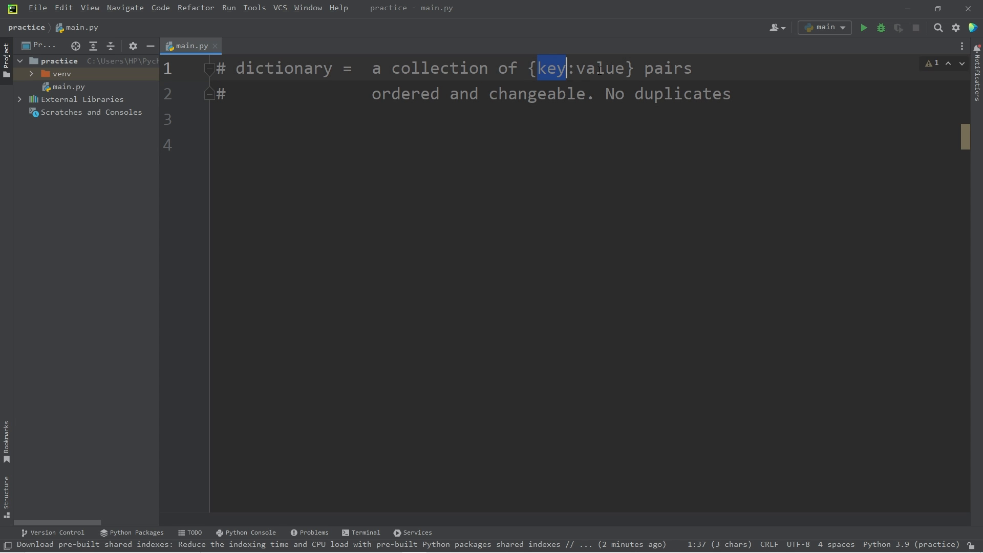
- Start the capitals dictionary with the entry "USA": "Washington D.C."
text(cap)
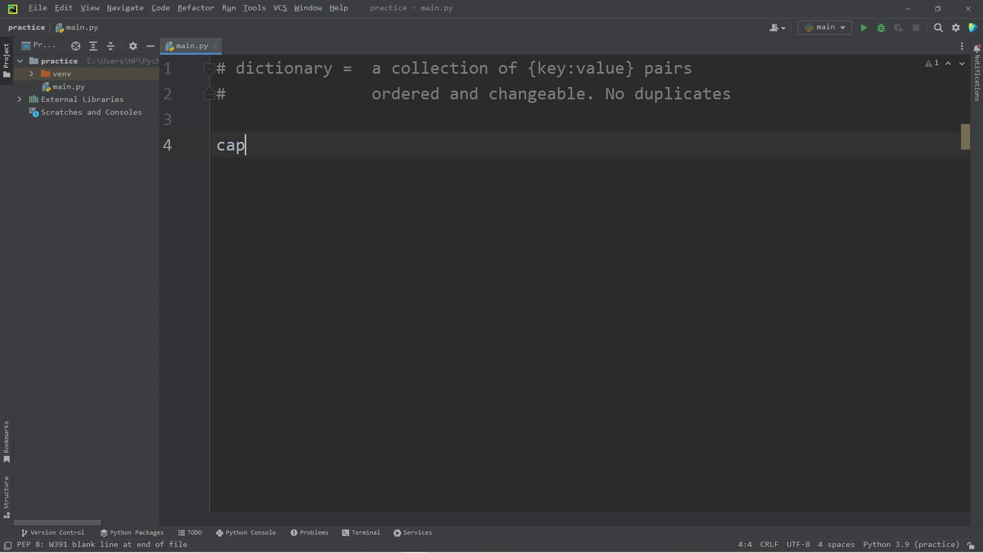
text(itals)
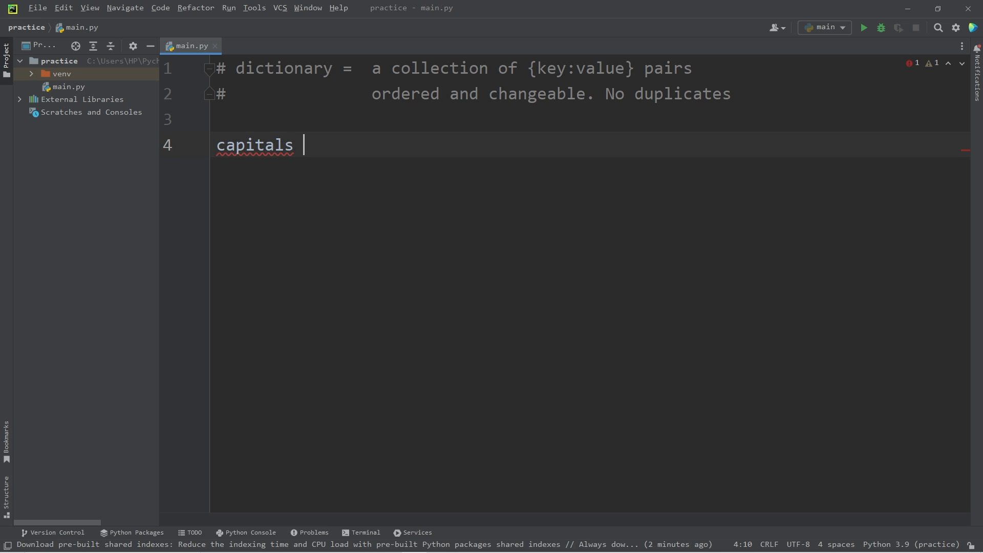
text(=)
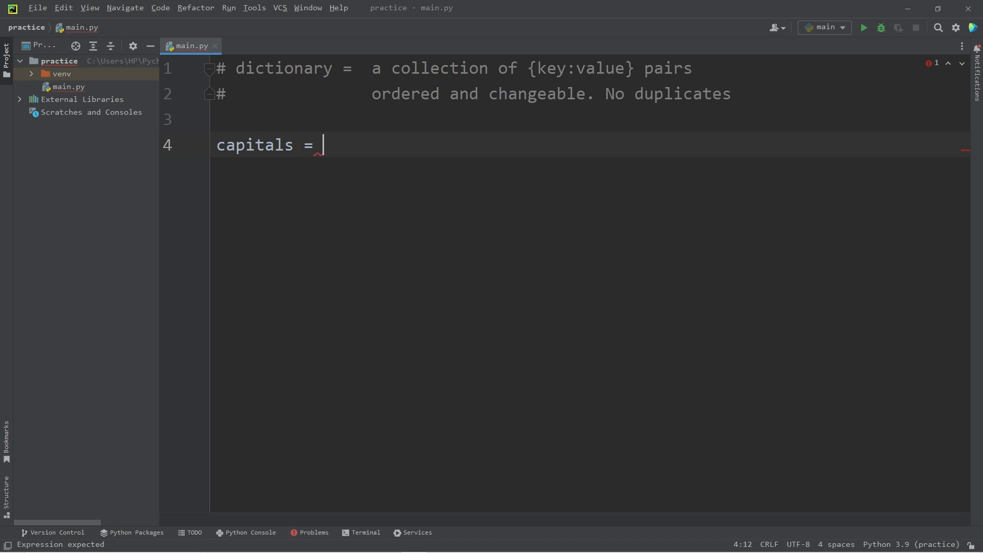
text({})
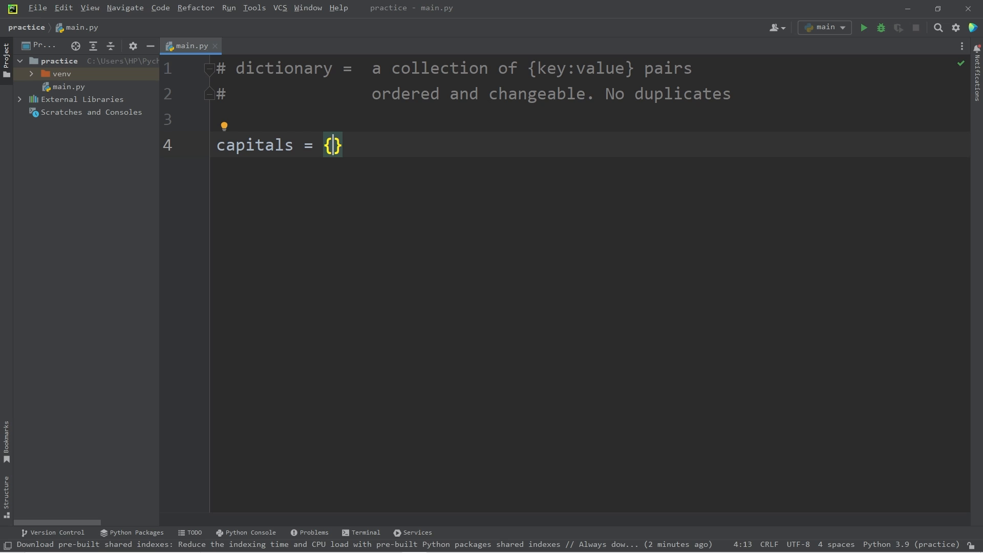
text(")
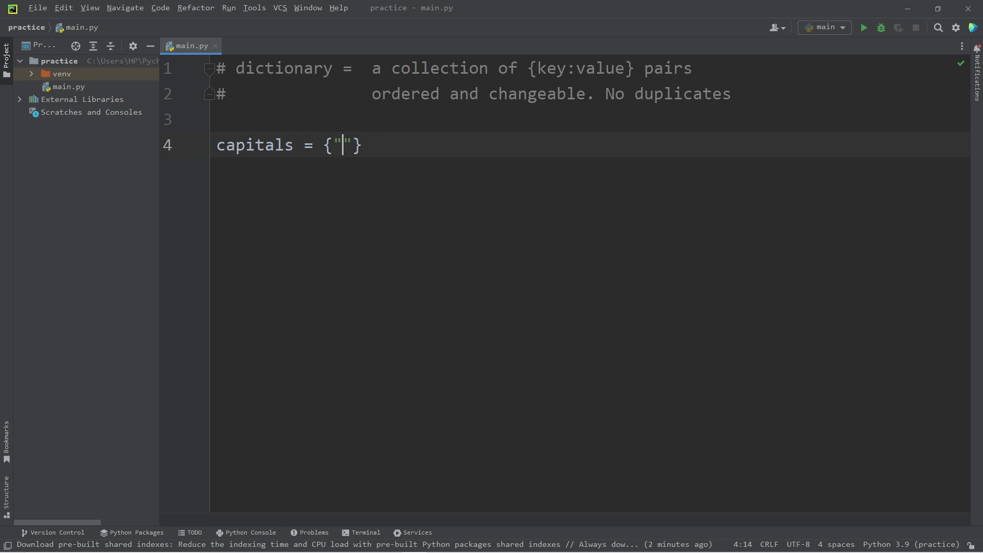
text(USA)
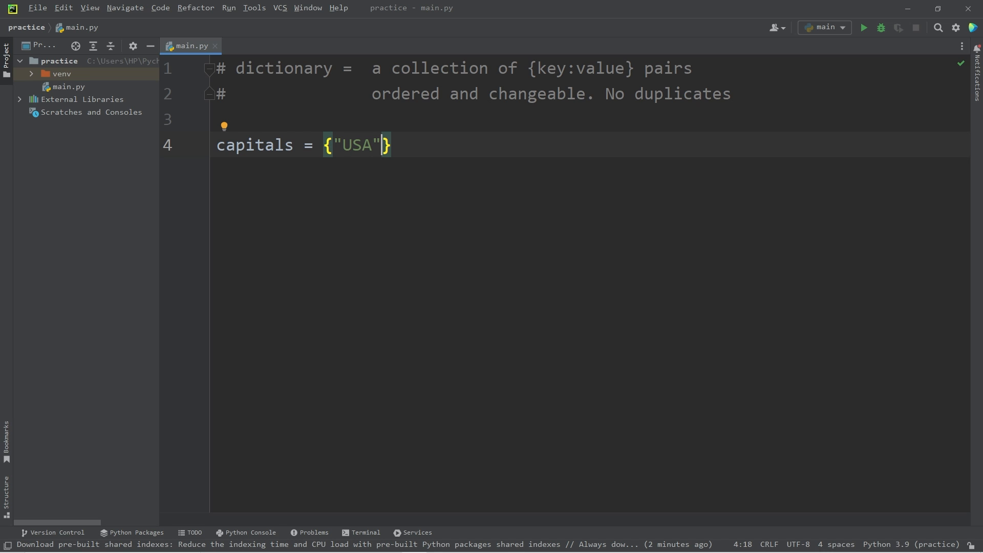
text(: "")
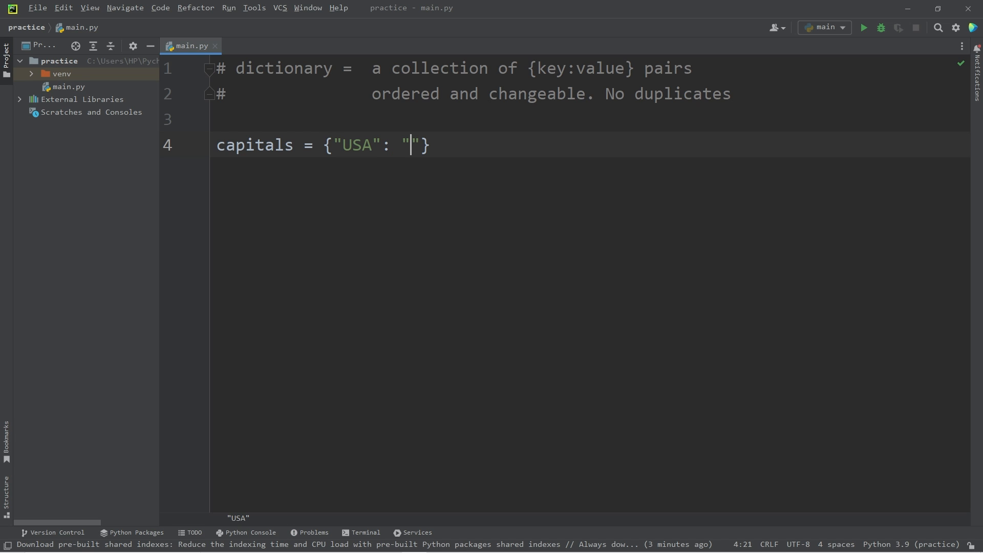
text(Washington D.C)
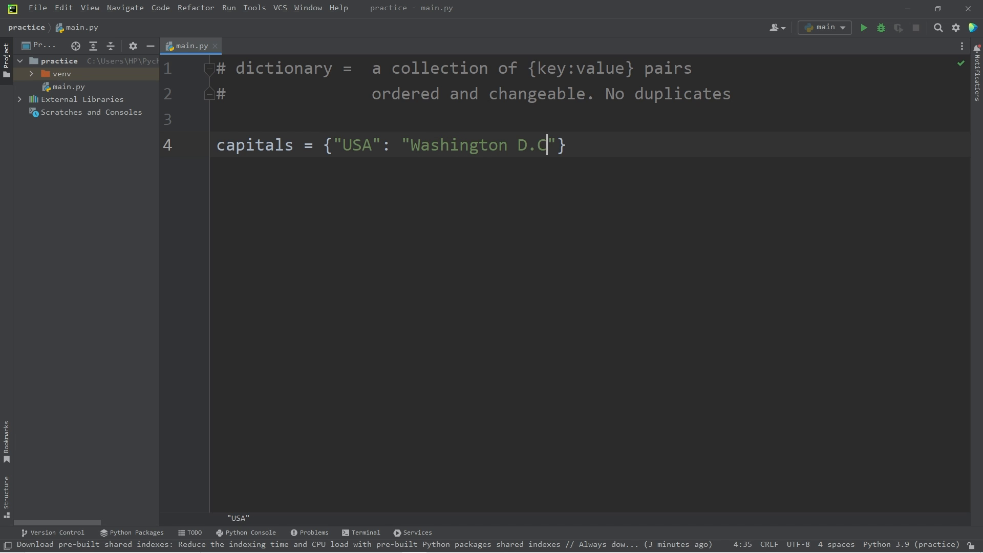
text(.)
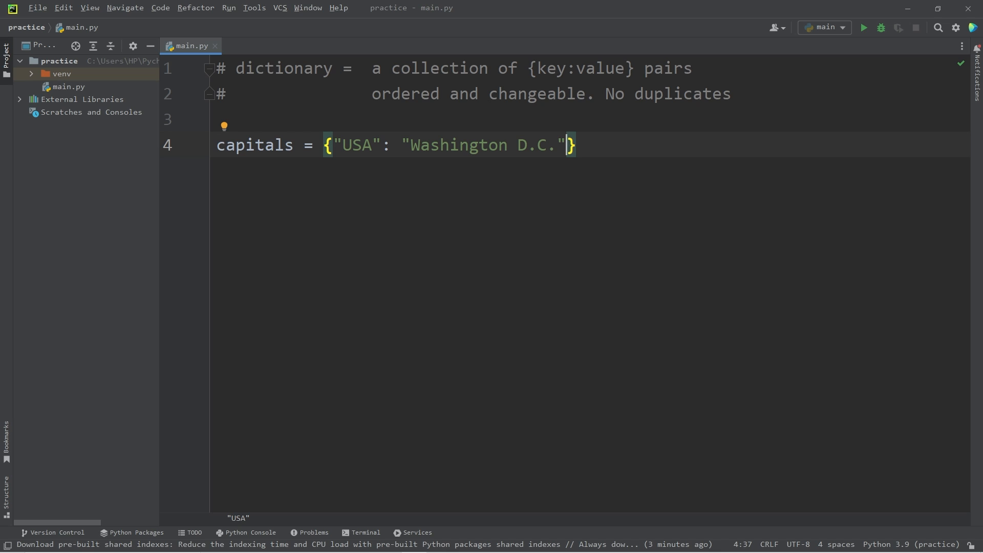
text(,)
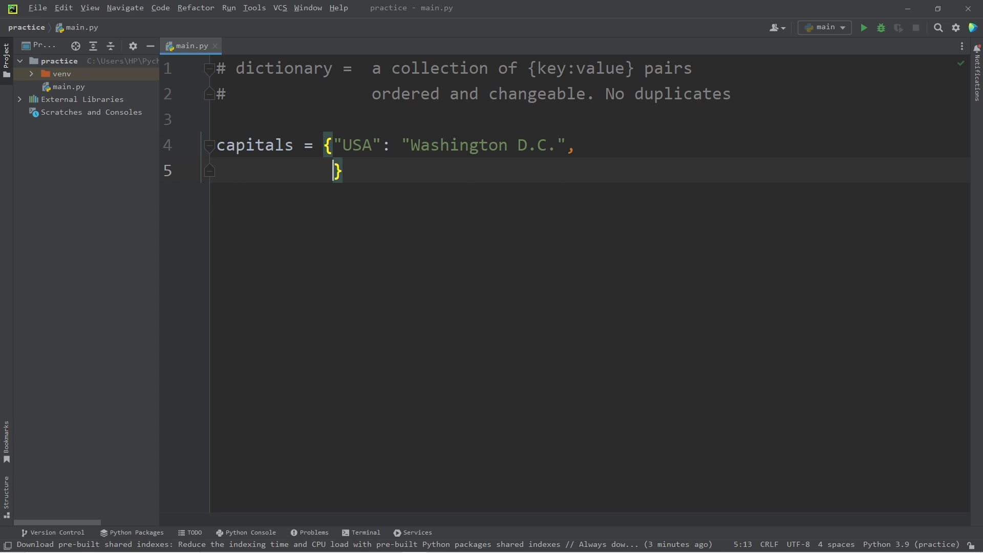
- Add India: New Delhi, China: Beijing and Russia: Moscow, then add blank lines
text(")
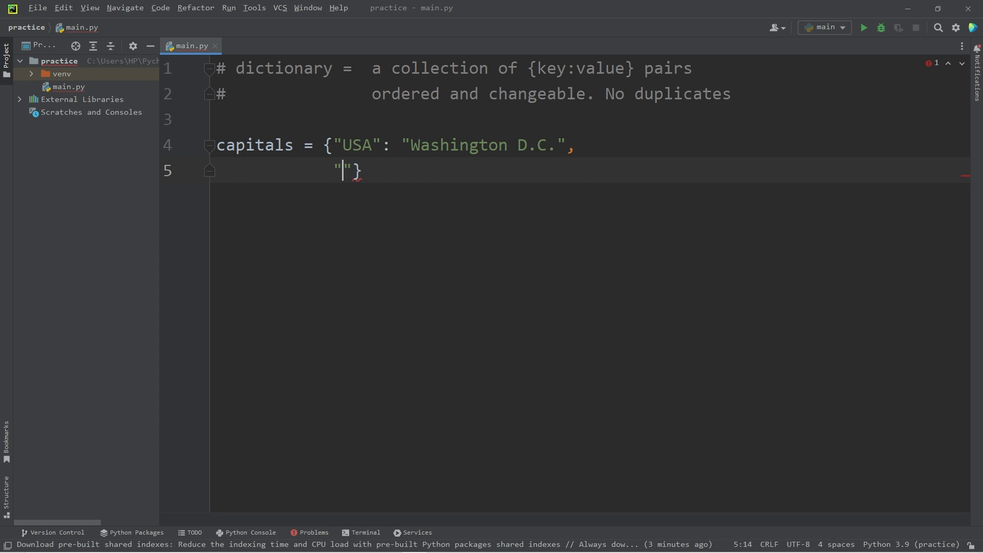
text(Ind)
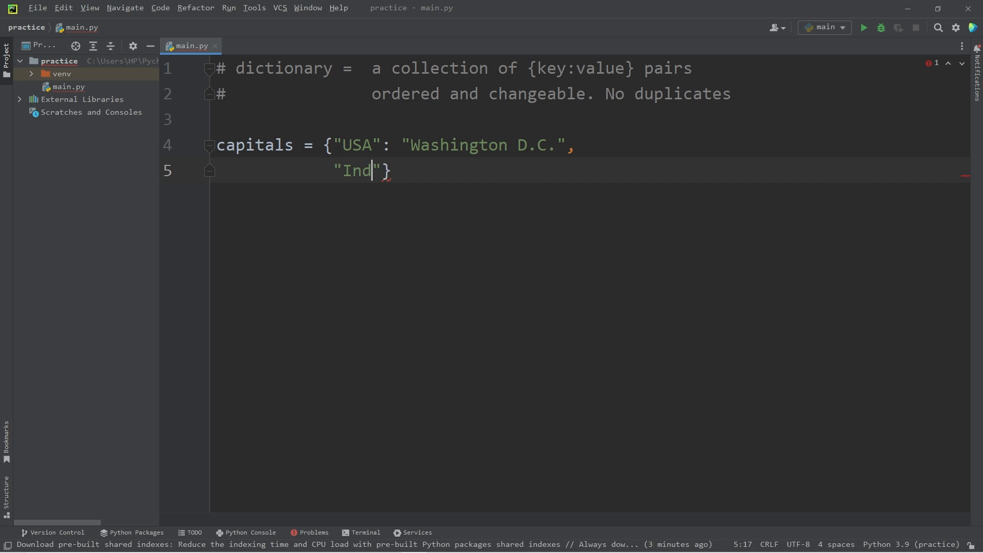
text(ia": ")
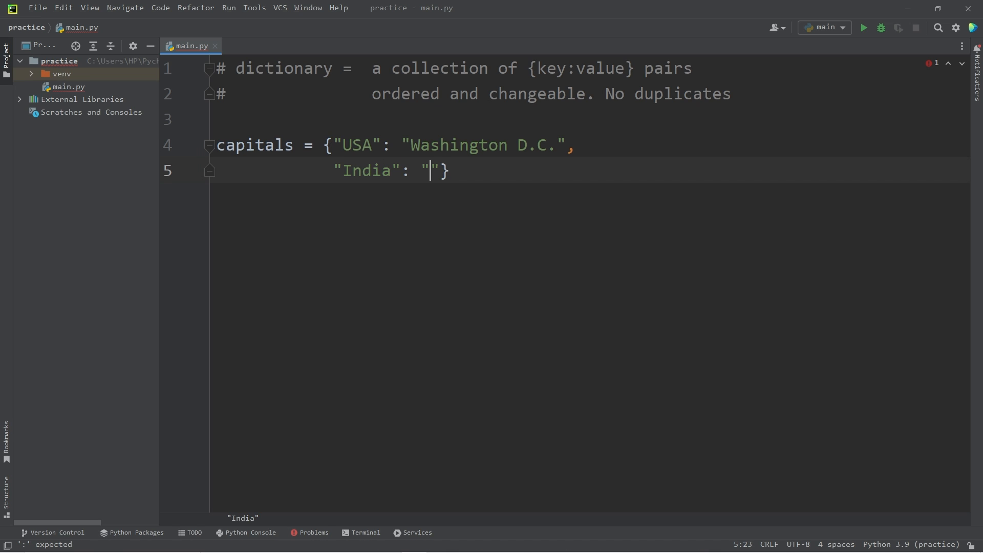
text(New Del)
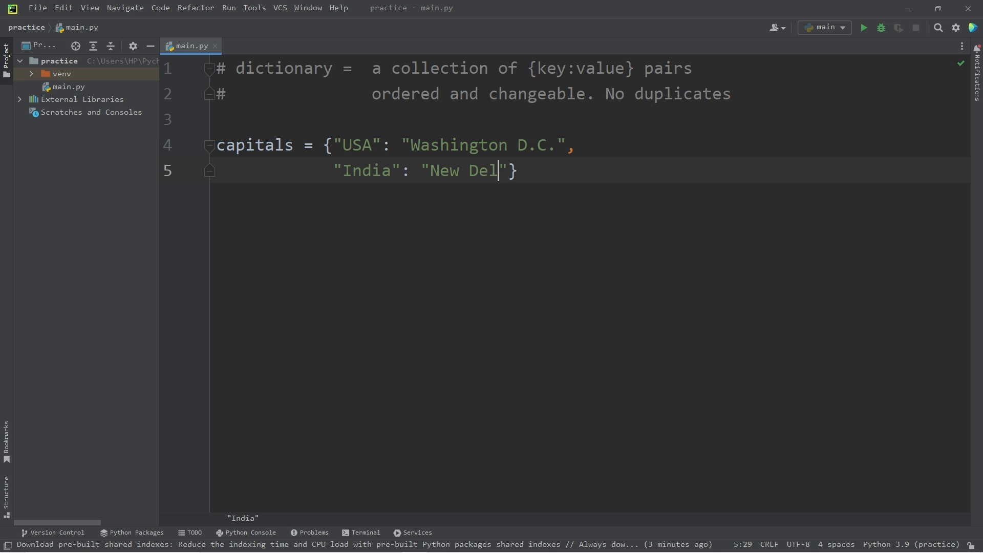
text(hi",)
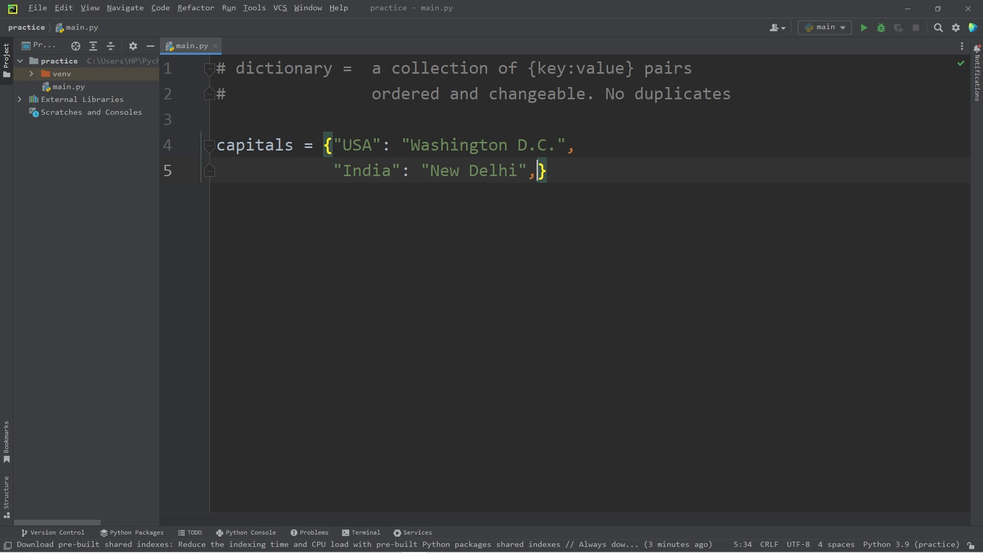
text("Chin"})
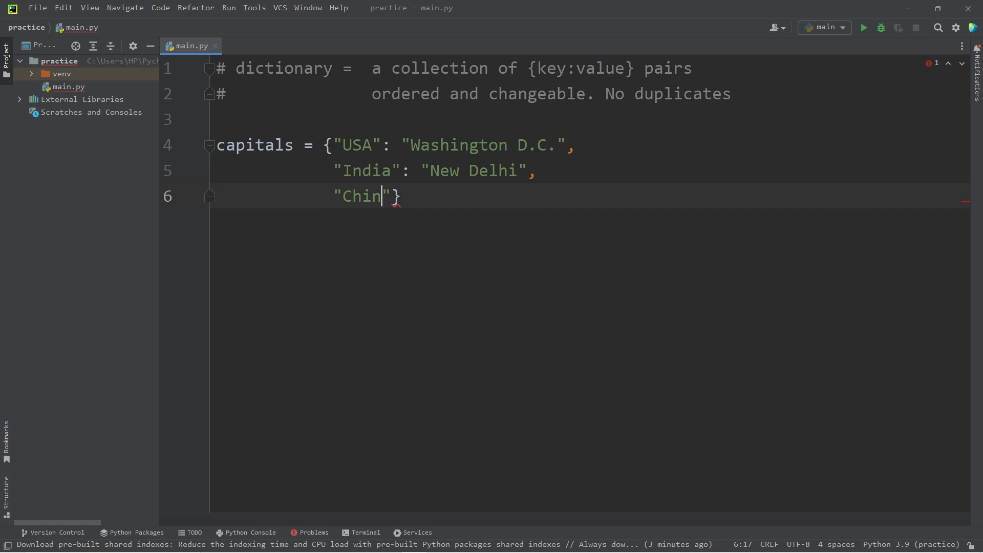
text(a": "Beijing",)
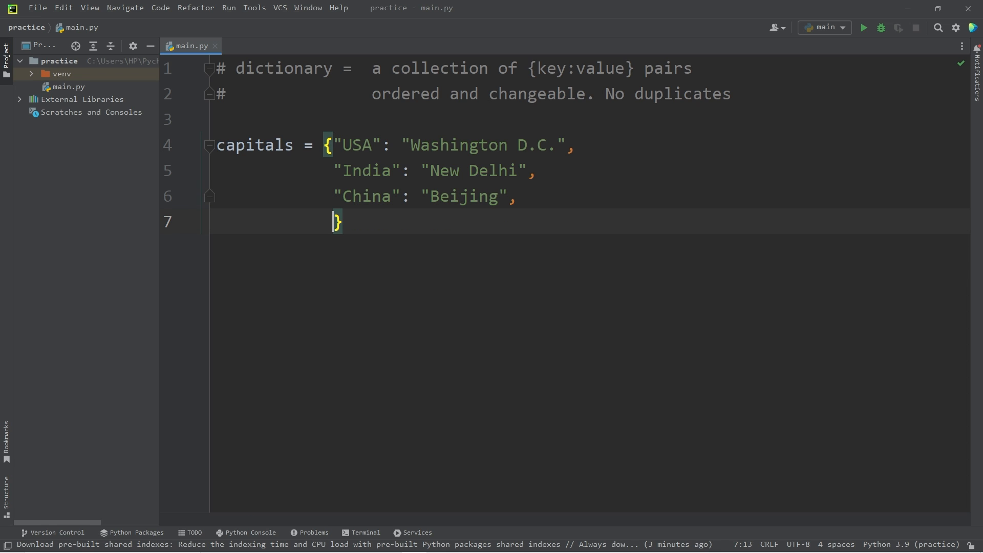
text("Russia")
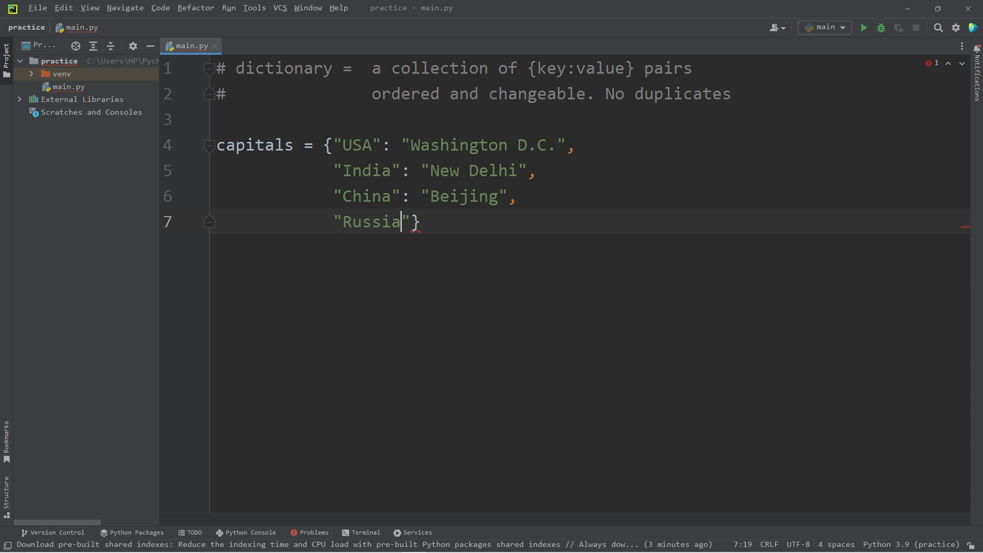
text(: "")
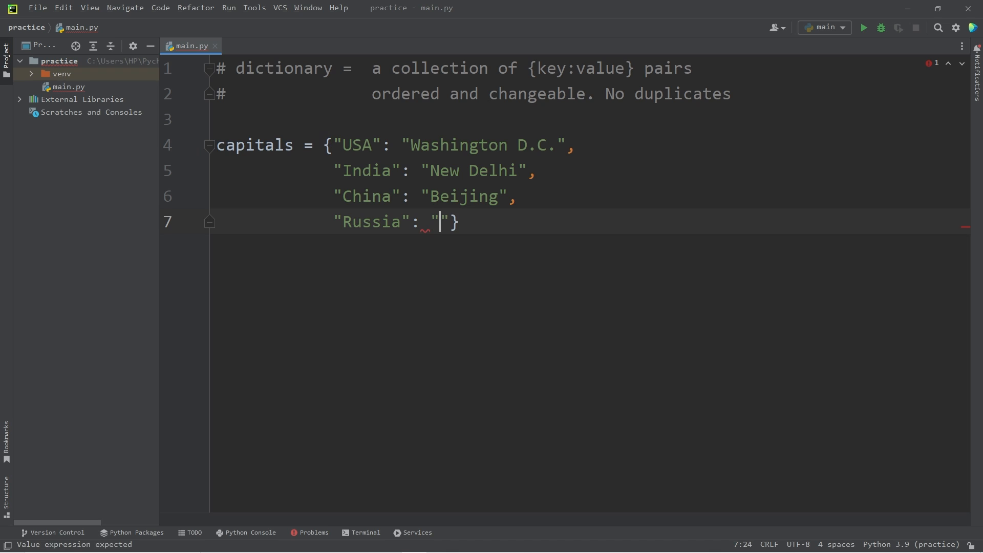
text(Moscow)
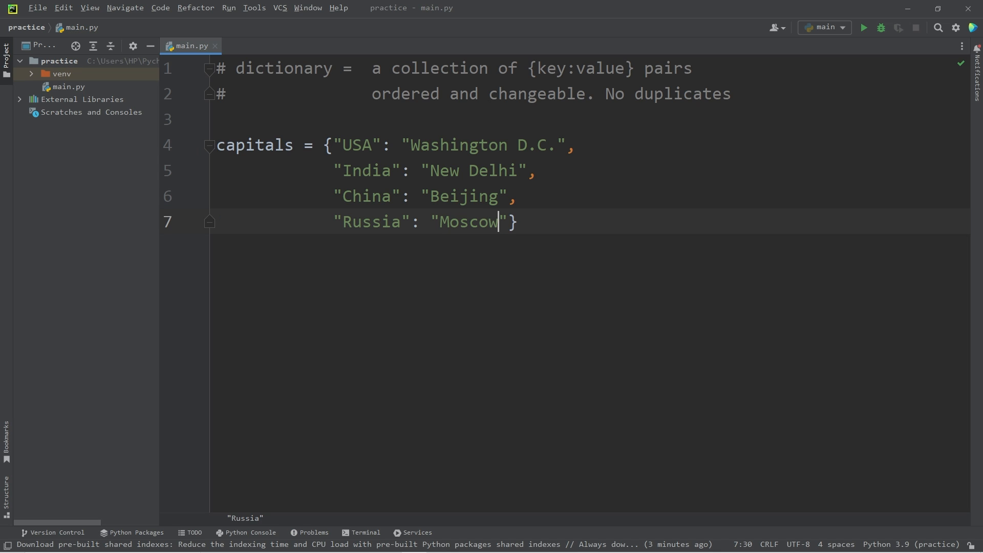
key(enter)
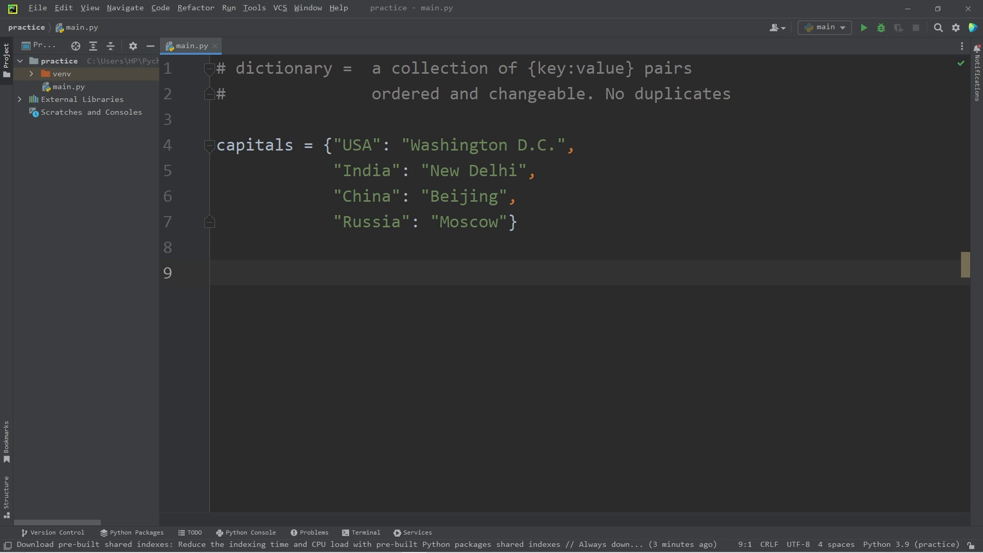
- Add print(dir(capitals)) below the dictionary
click(216, 273)
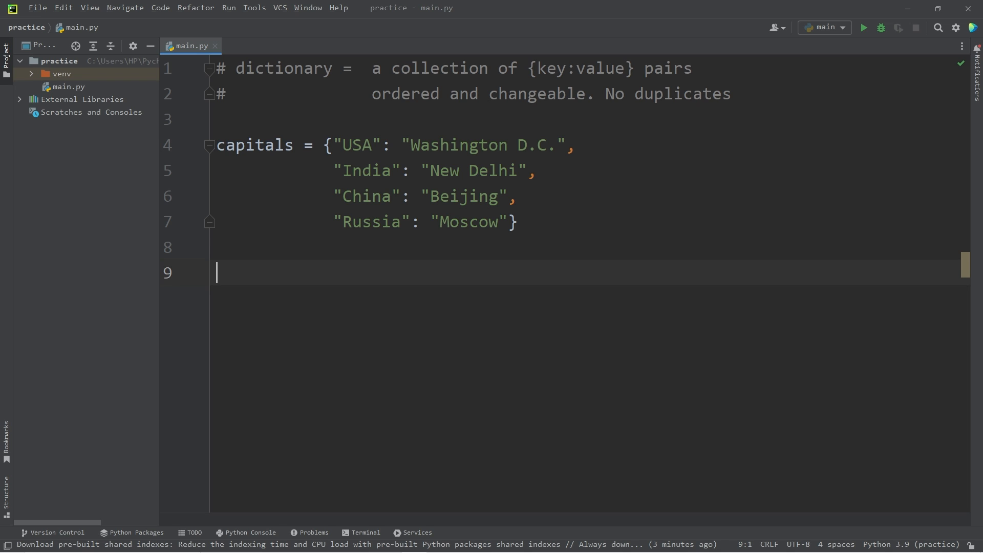
text(dir())
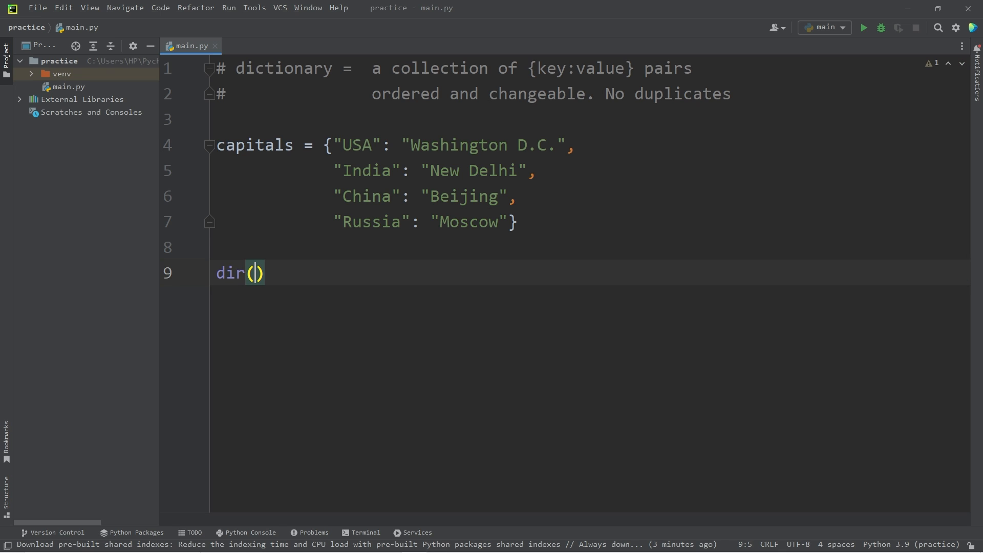
text(capitals)
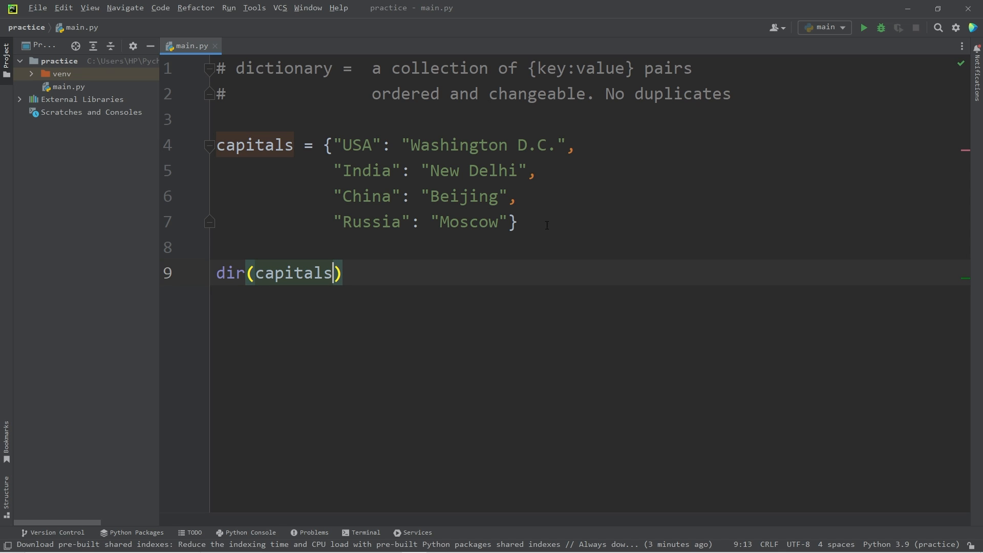
text(print)
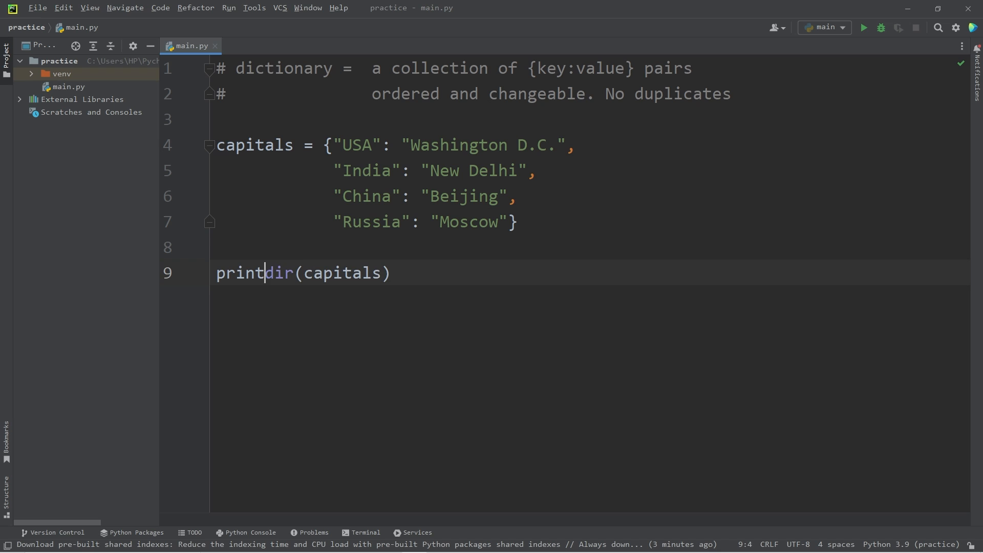
text(()
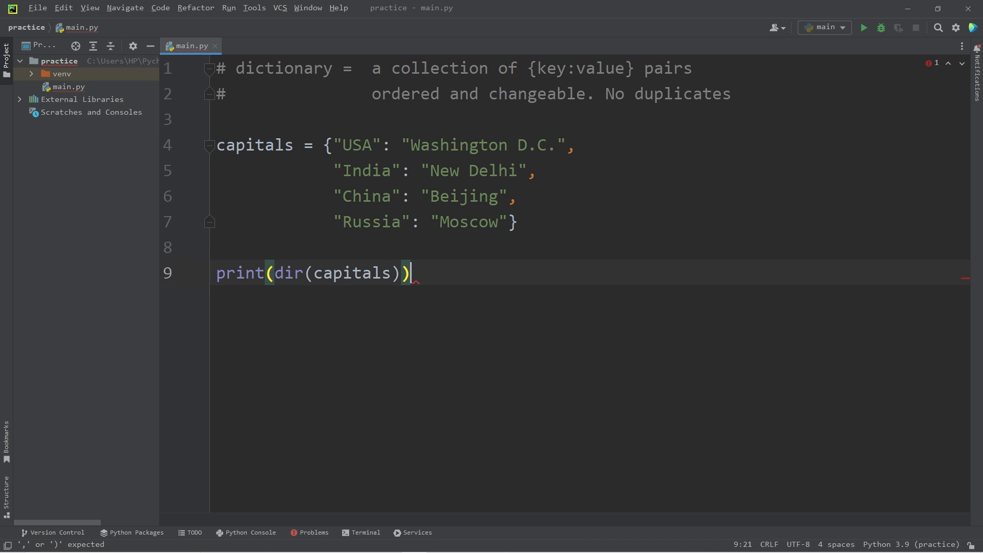
- Run the script, print help(capitals), and comment out both print lines
click(863, 27)
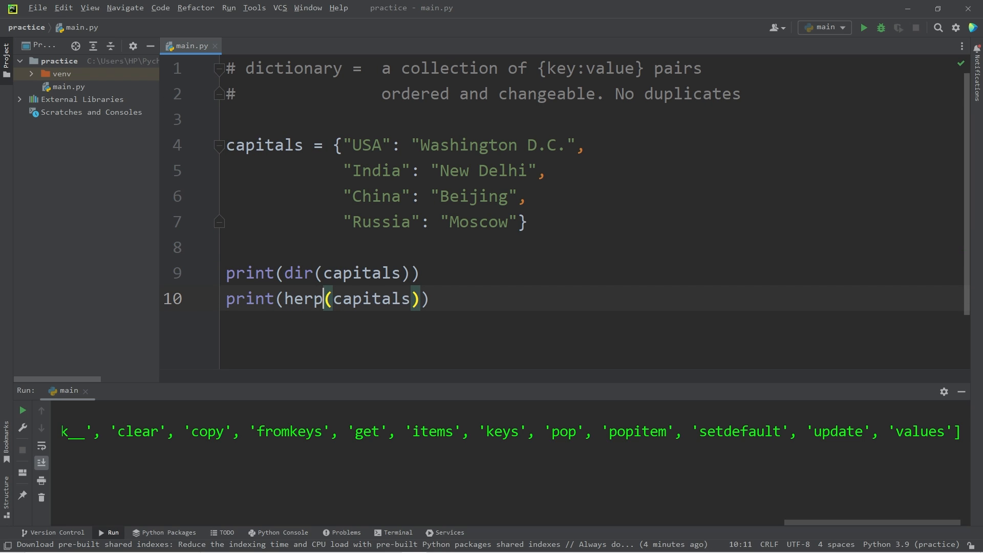
text(help)
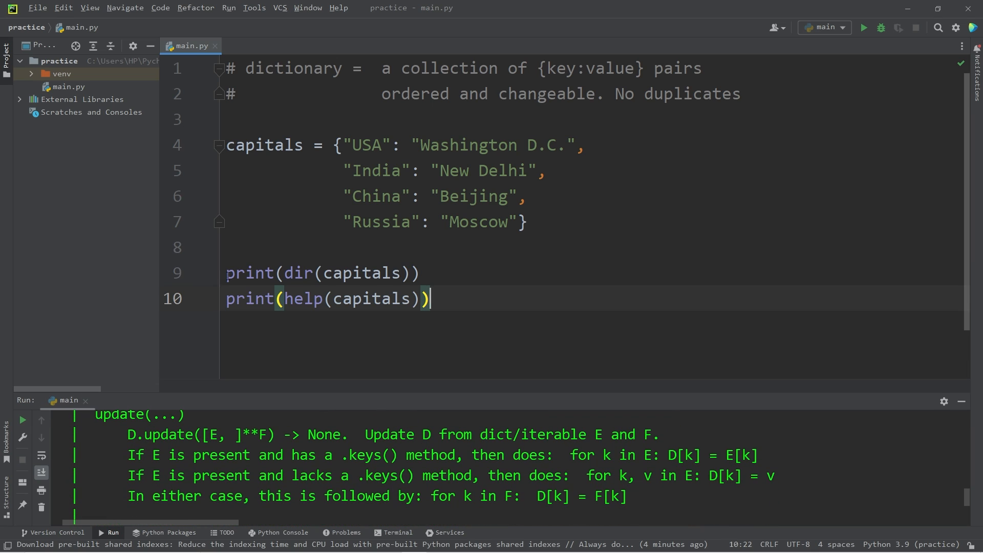
key(ctrl+/)
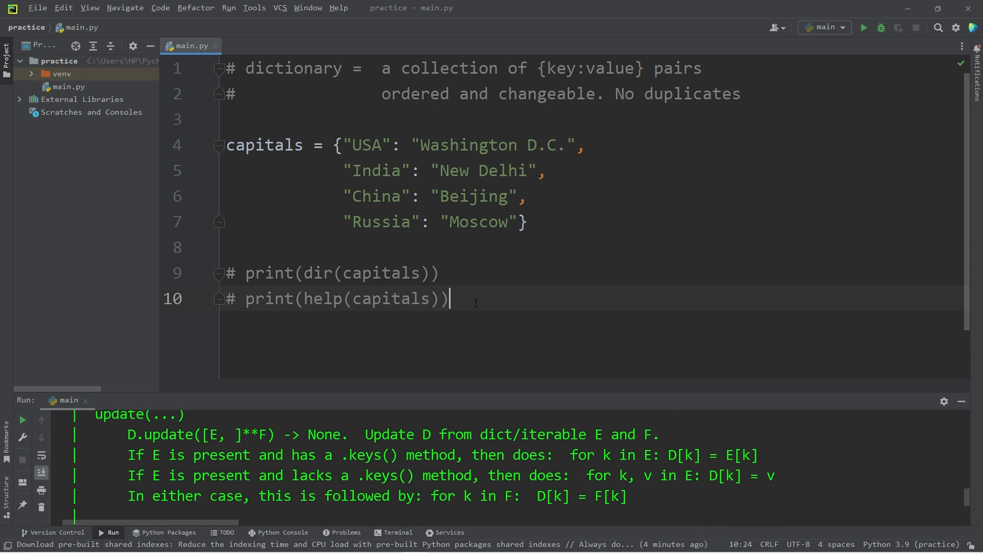
- Add print(capitals.get("USA")) and run it to print Washington D.C
key(enter)
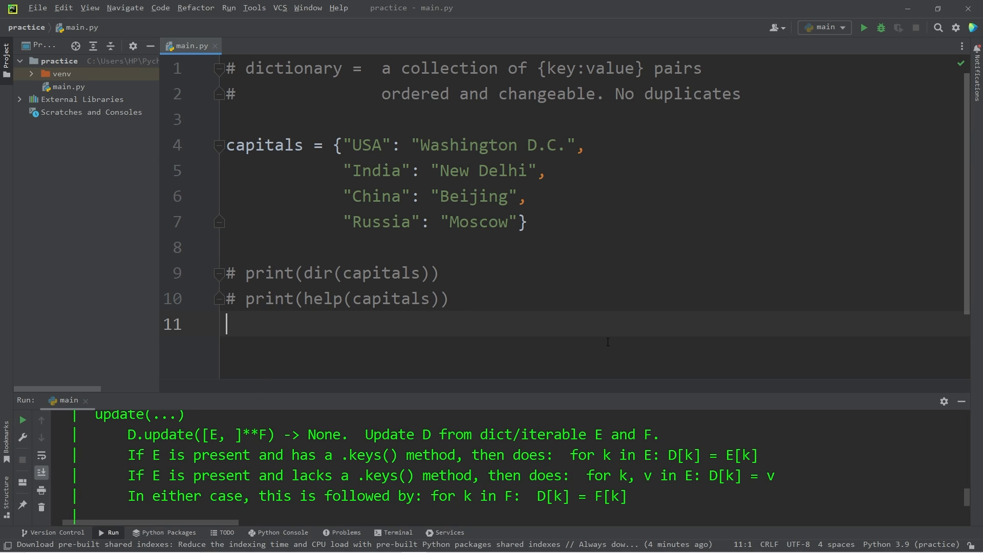
text(capita)
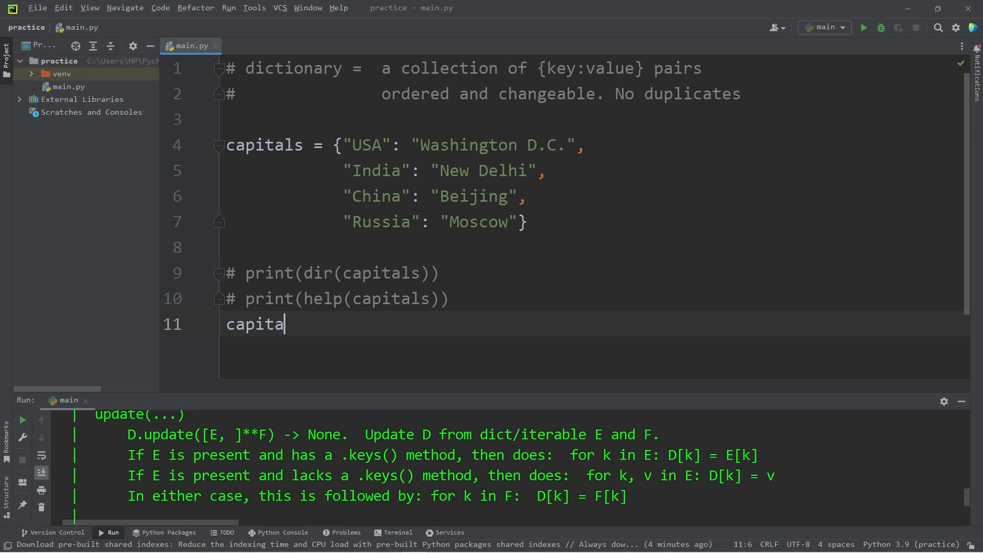
text(ls.get())
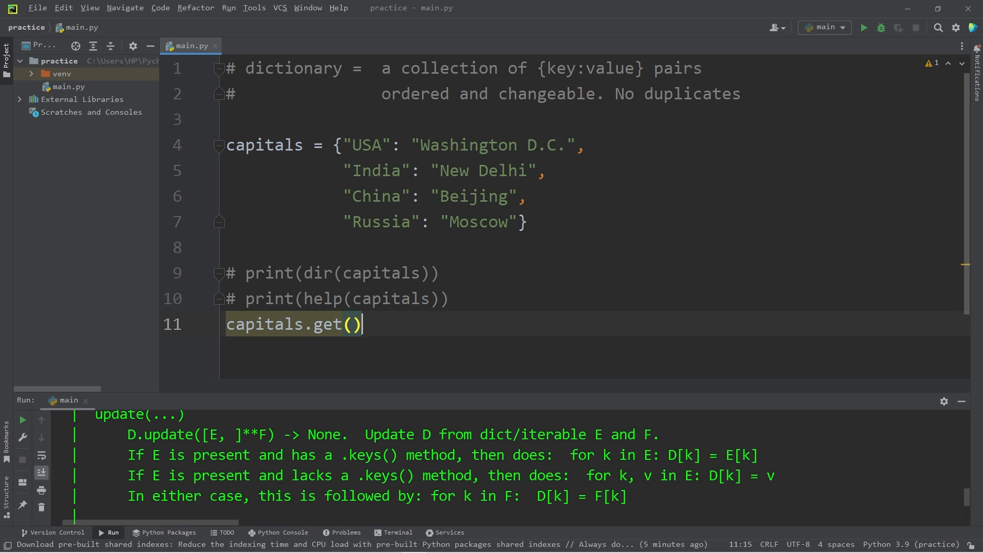
text("USA")
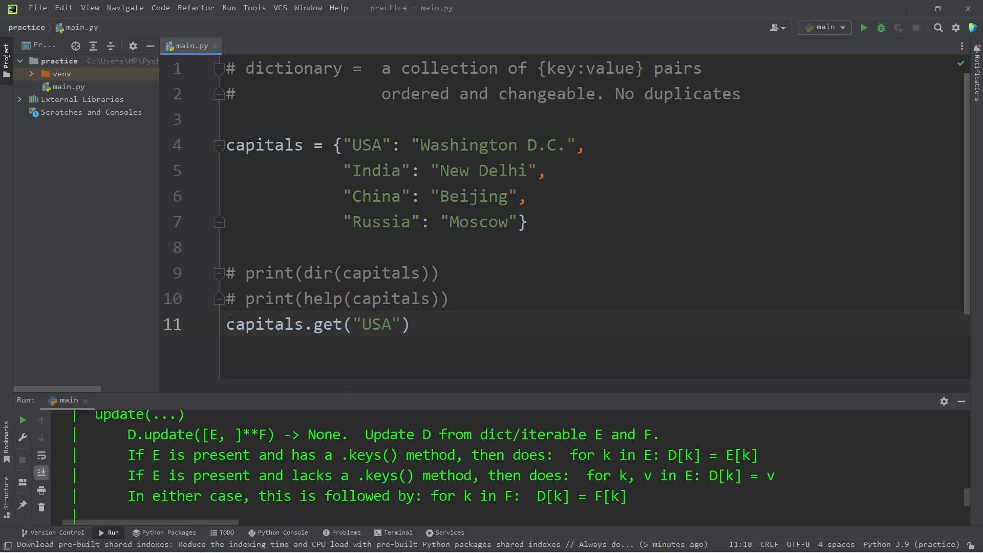
text(print()
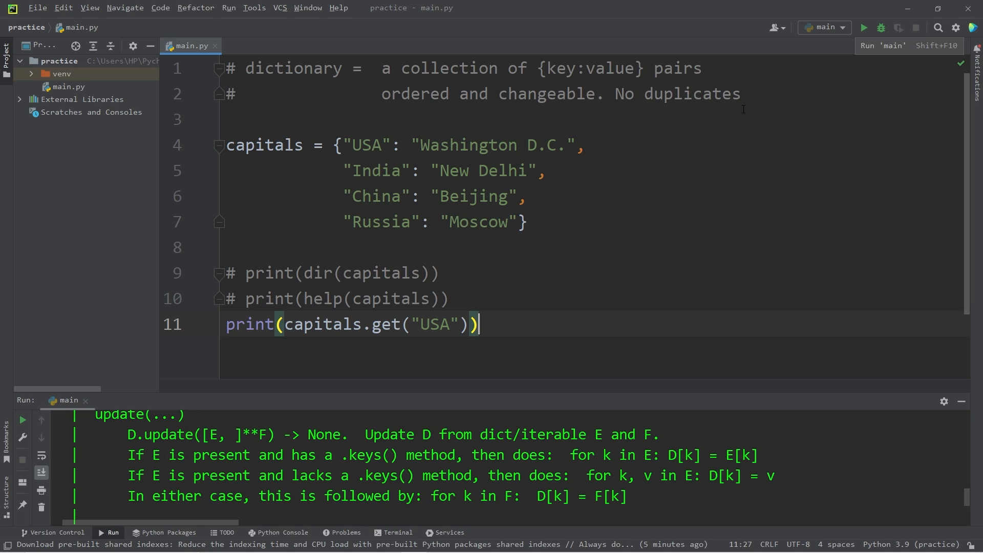
double_click(432, 324)
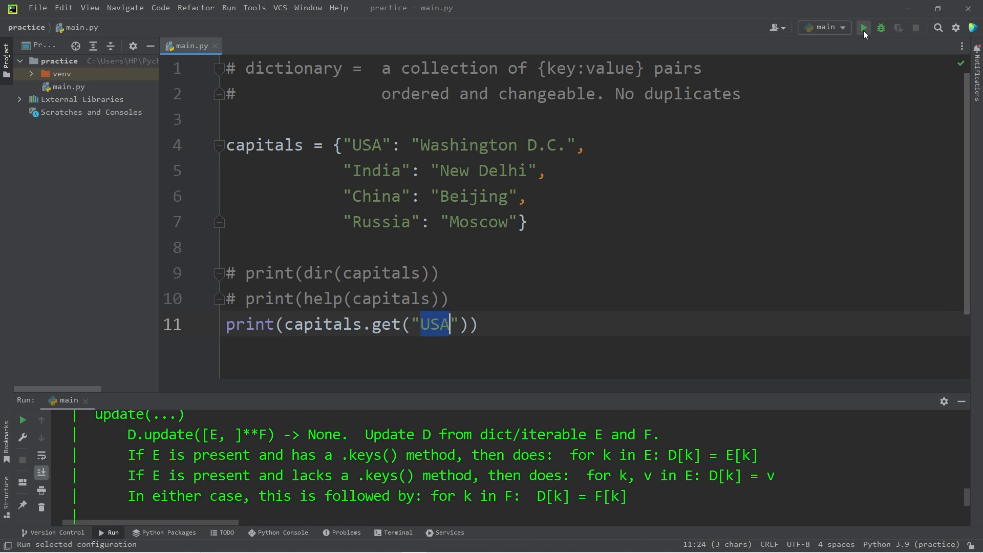
click(863, 27)
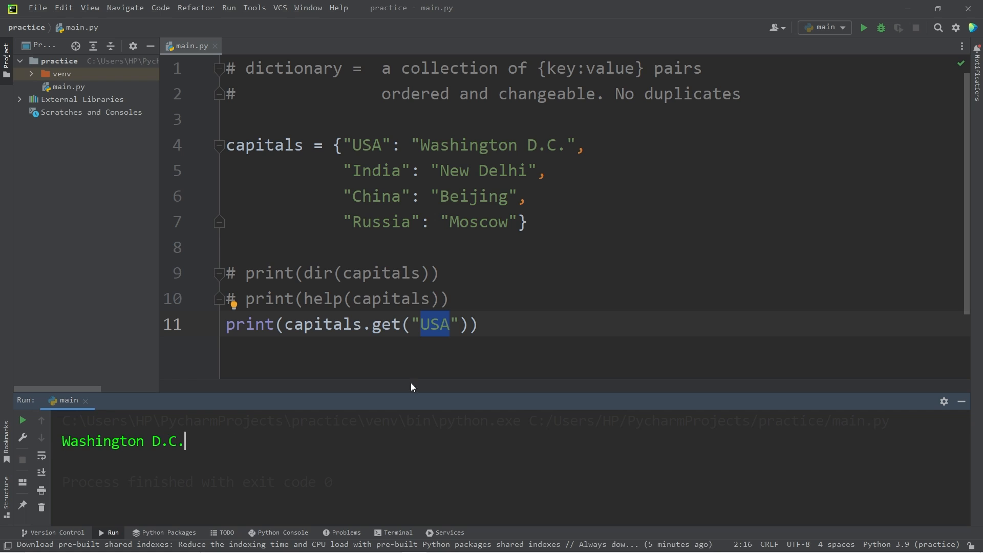
- Switch the lookup key to India, then Japan, rerun, and select the line
text(India)
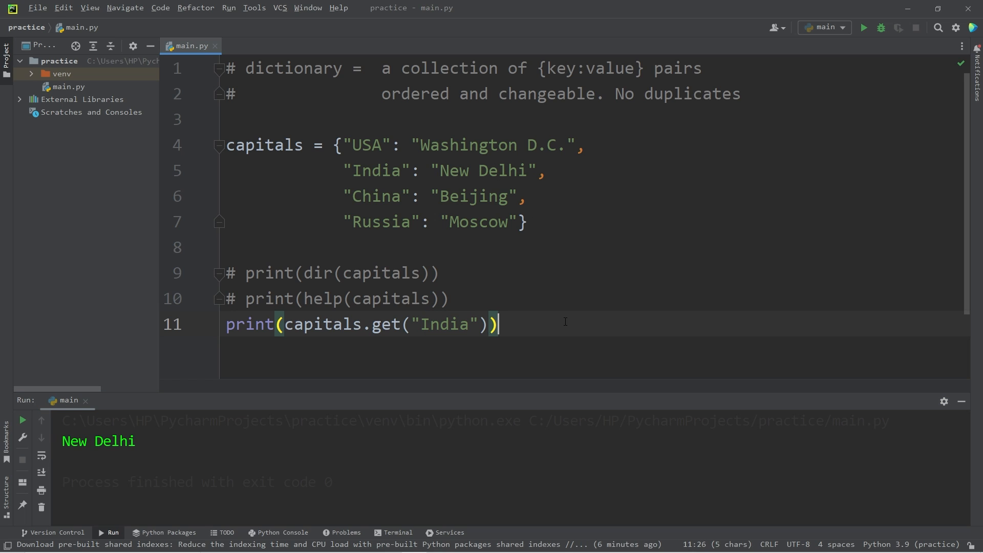
double_click(445, 324)
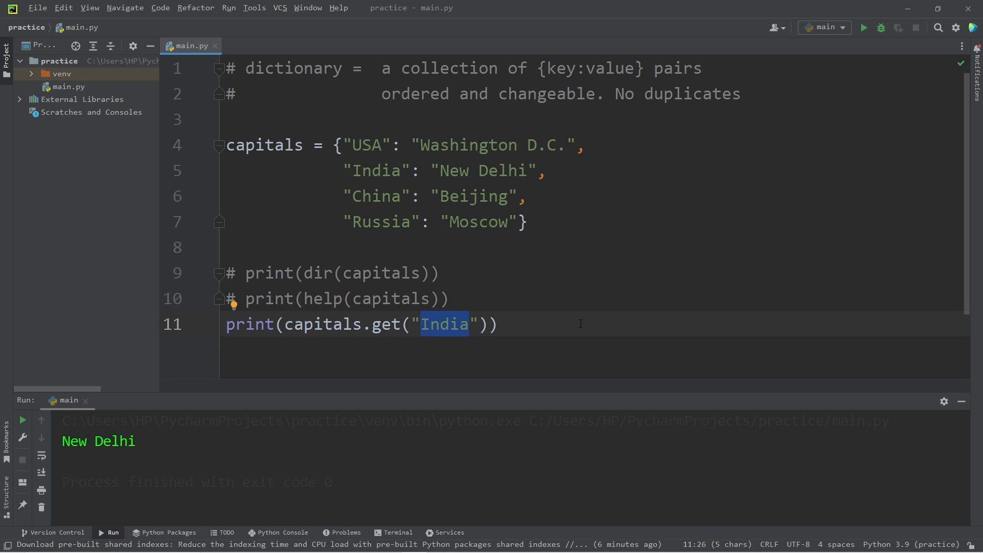
text(Japan)
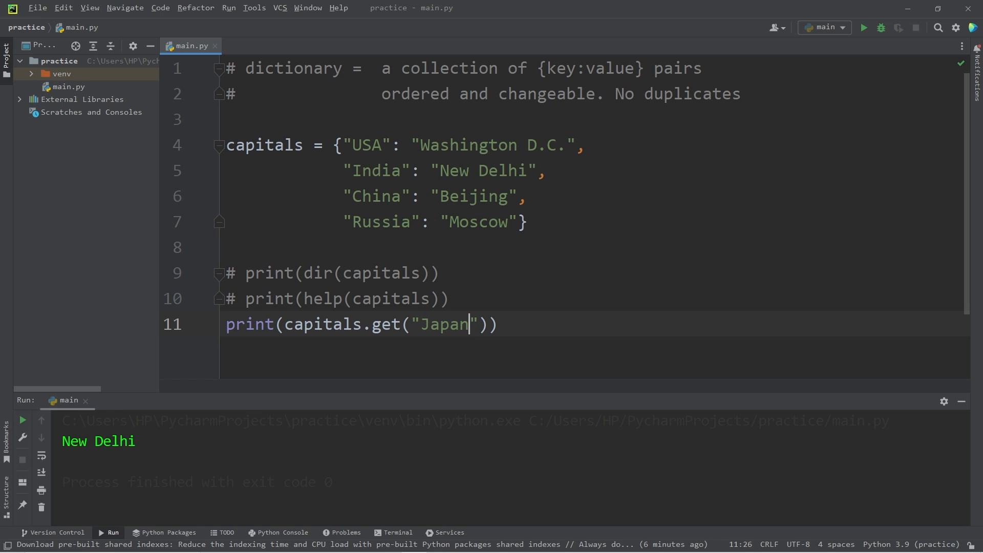
click(863, 28)
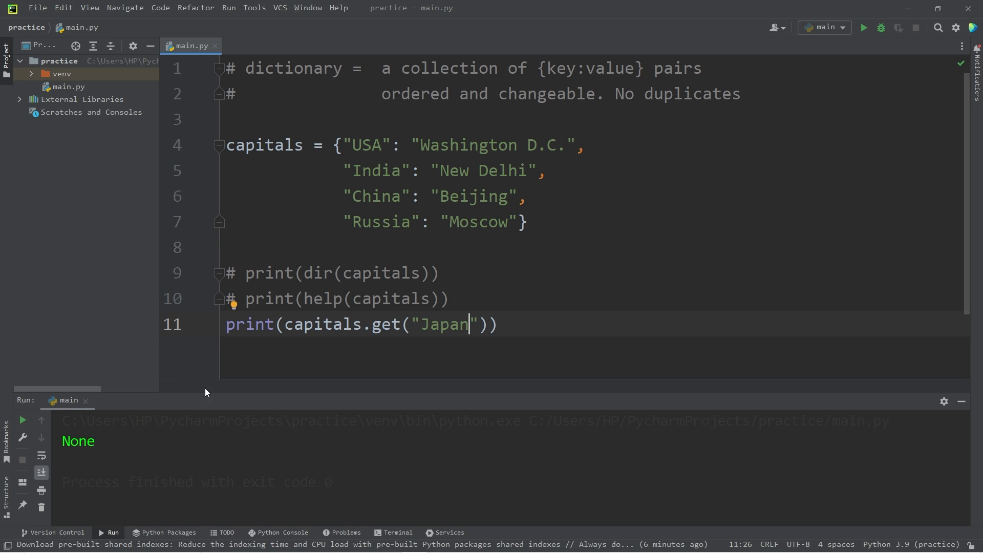
click(103, 457)
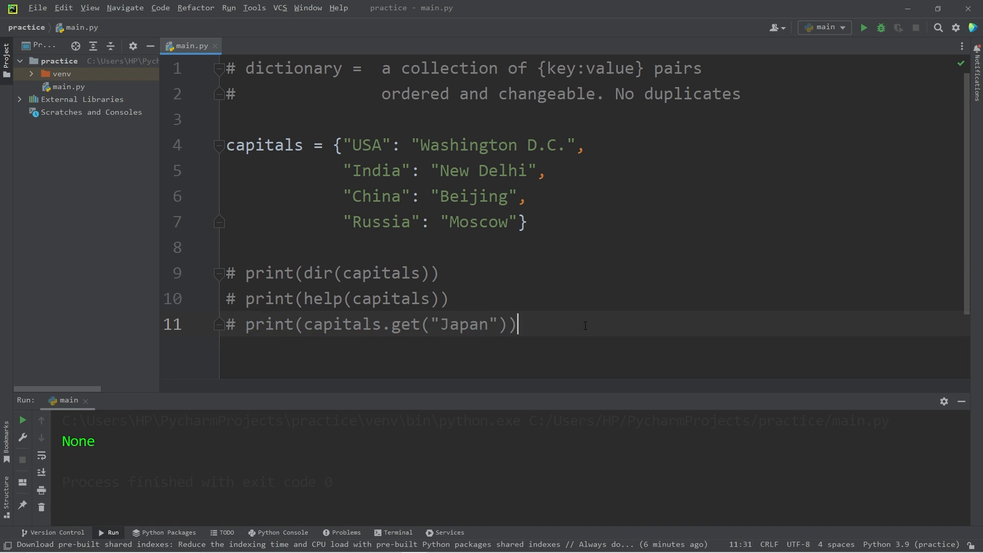
- Write an if capitals.get("Japan") check printing "That capital exists" or "doesn't exist"
text(if capitals.get()
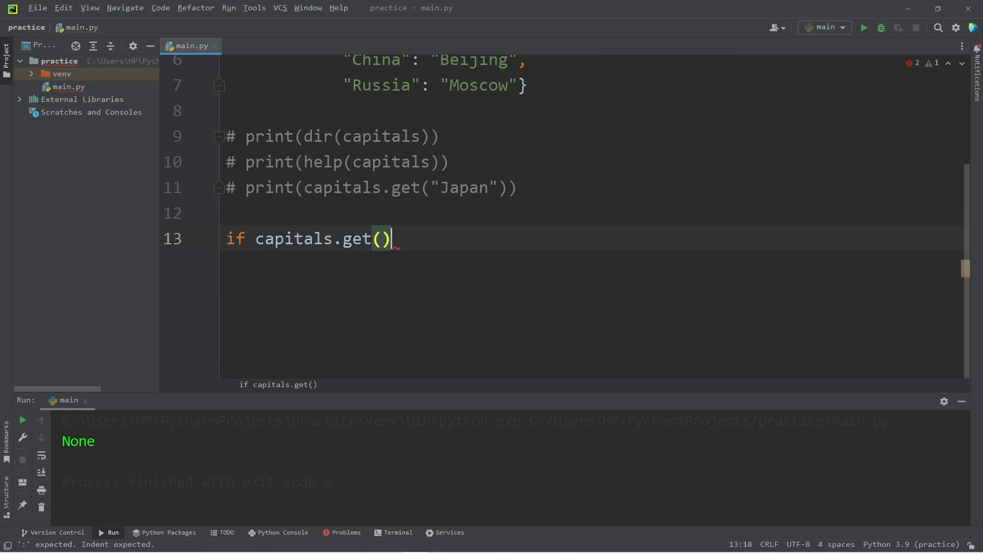
text("Japan")
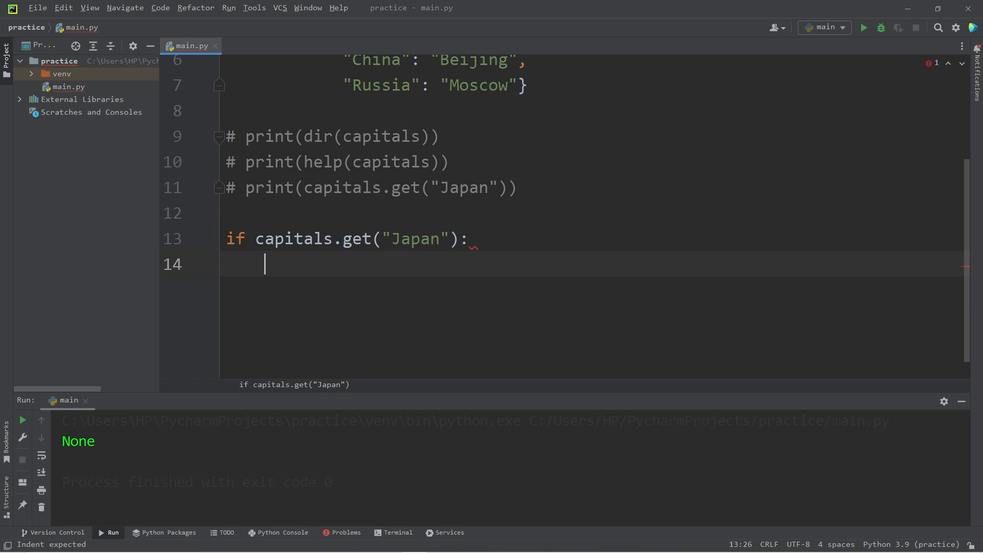
text(print)
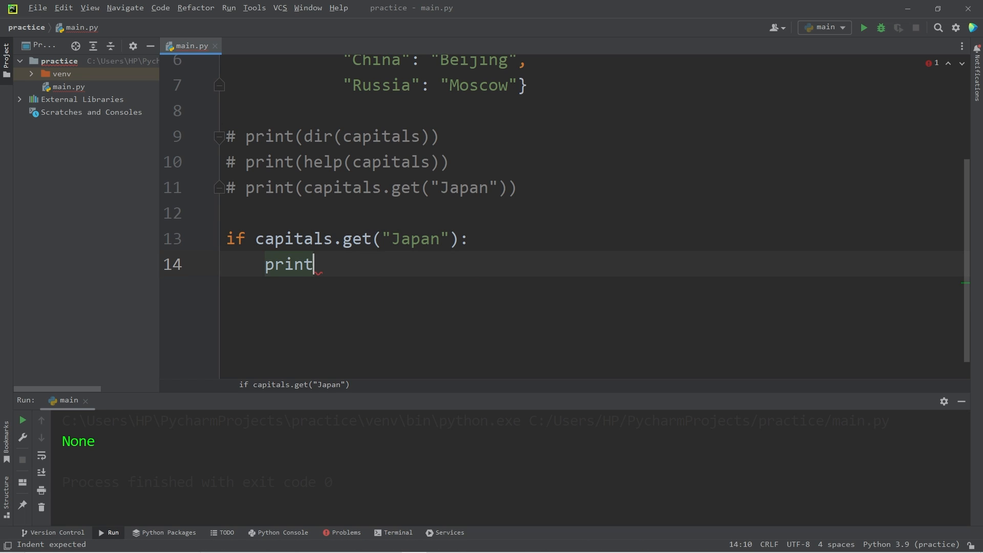
text(("Th"))
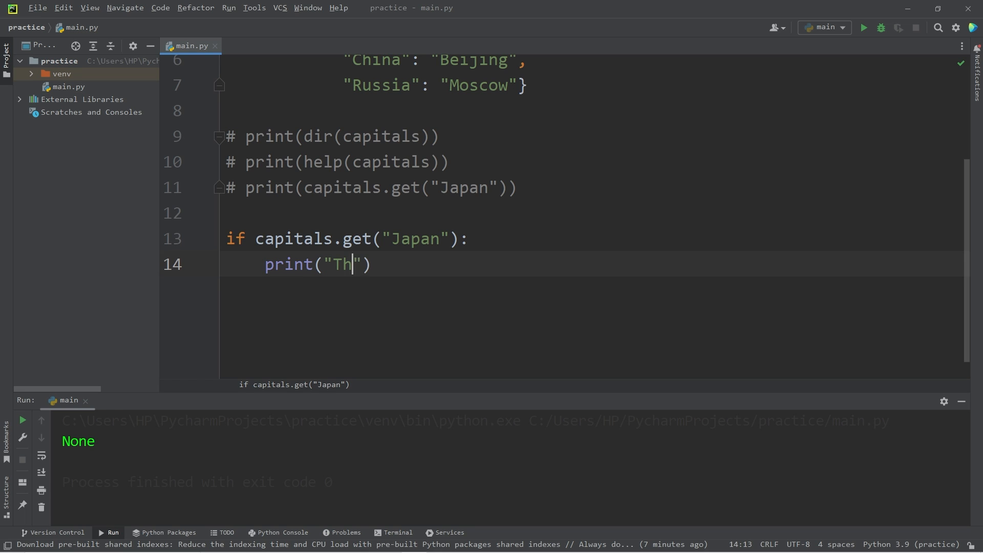
text(at capital exists)
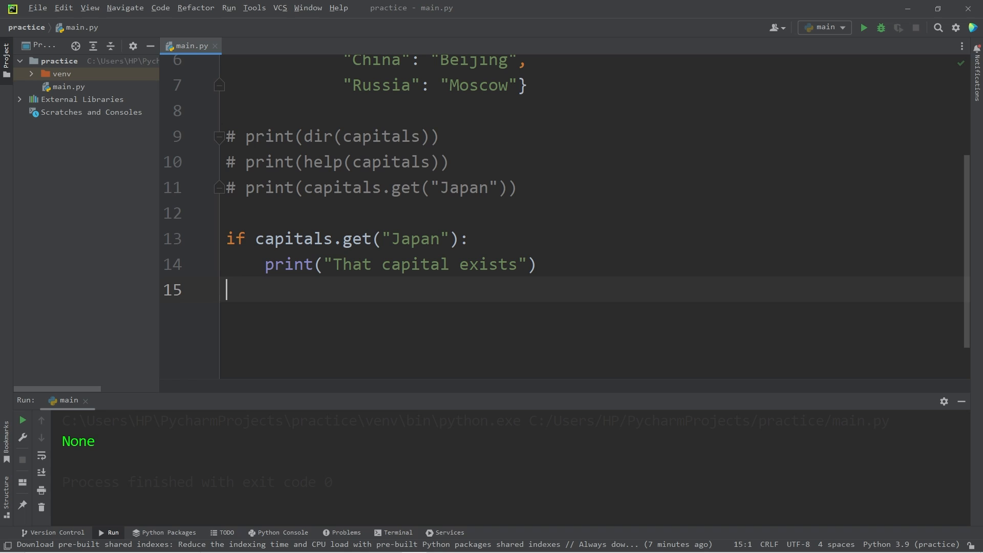
text(else:)
text(print("That capital )
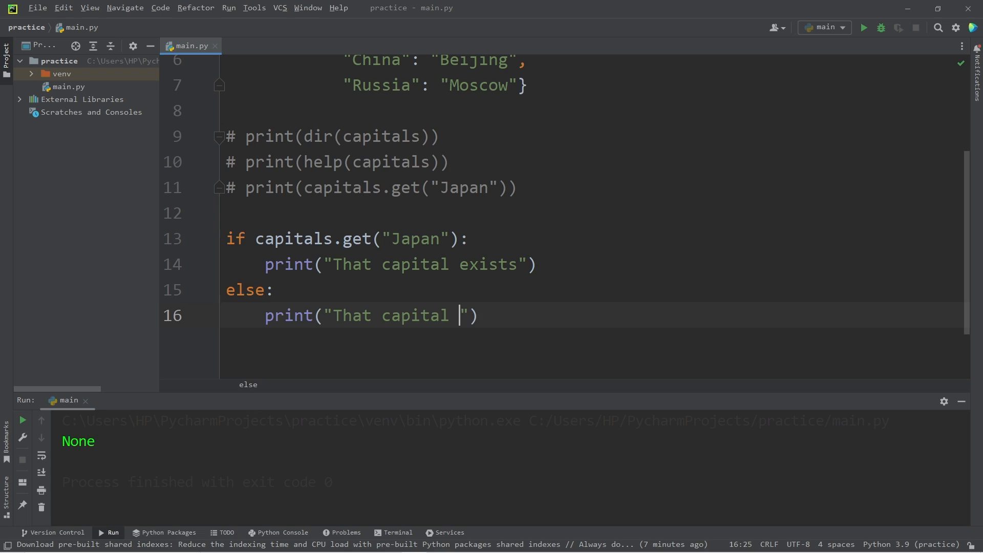
text(doesn't e)
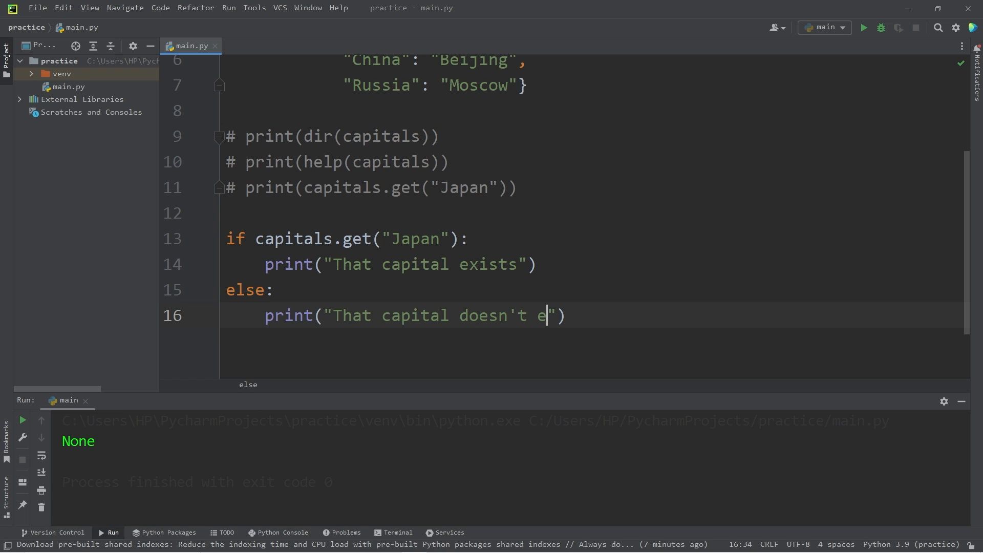
text(xist)
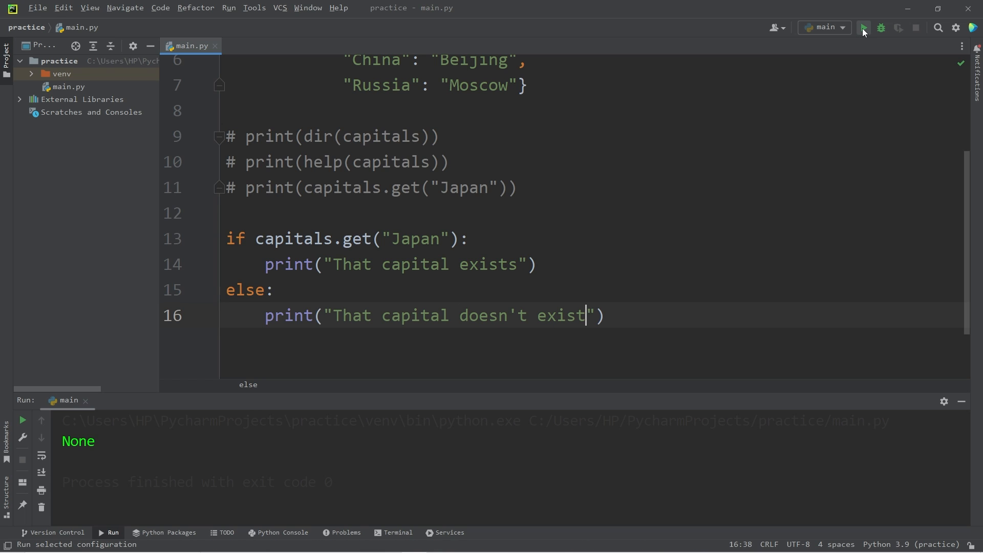
- Run the Japan check, then change the key to Russia
click(863, 27)
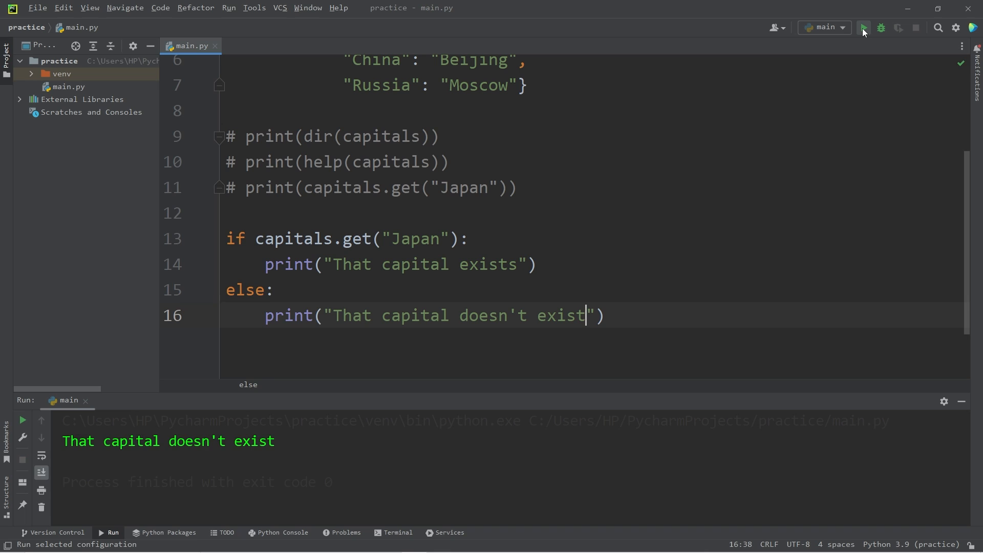
double_click(414, 239)
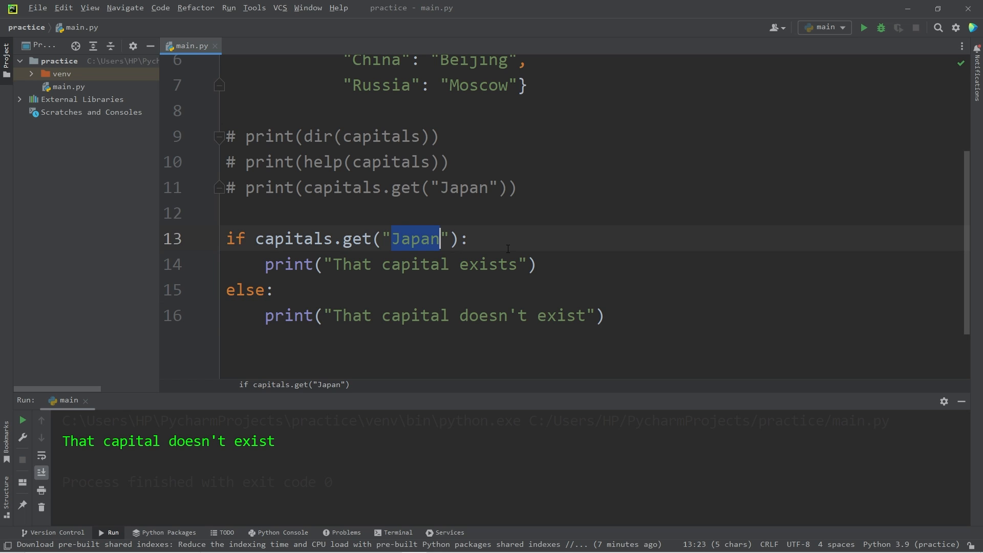
text(Russia)
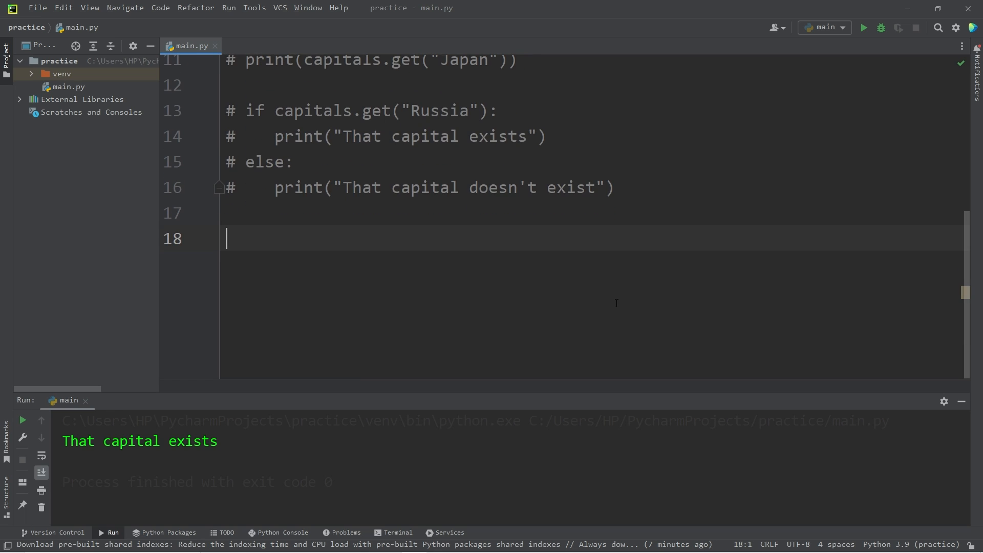
- Add capitals.update({"Germany": "Berlin"})
text(capitals.update()
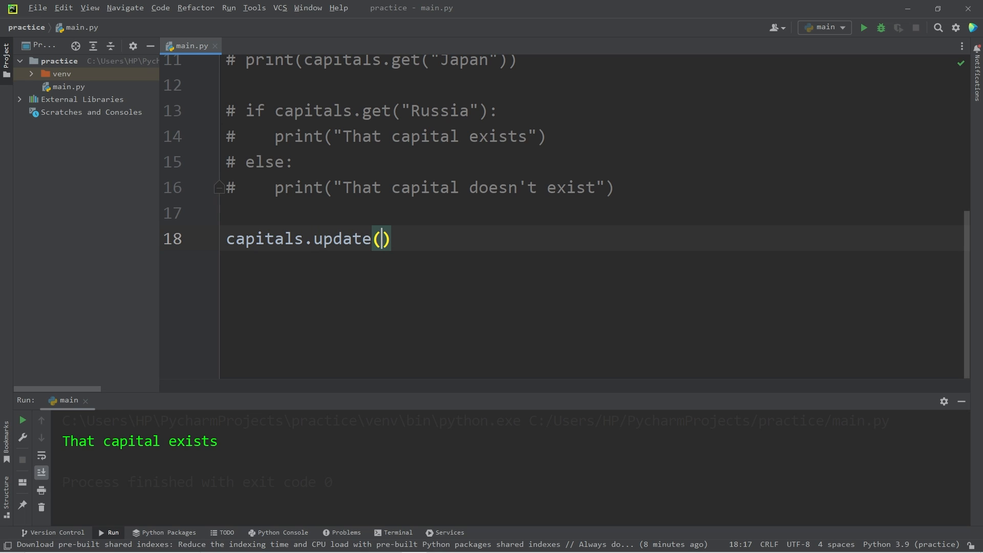
text({)
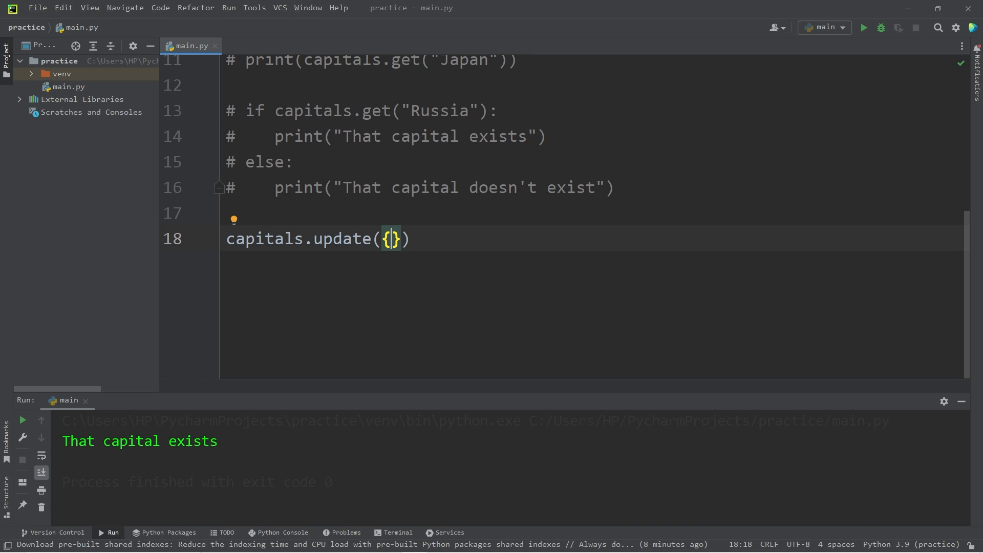
text("G)
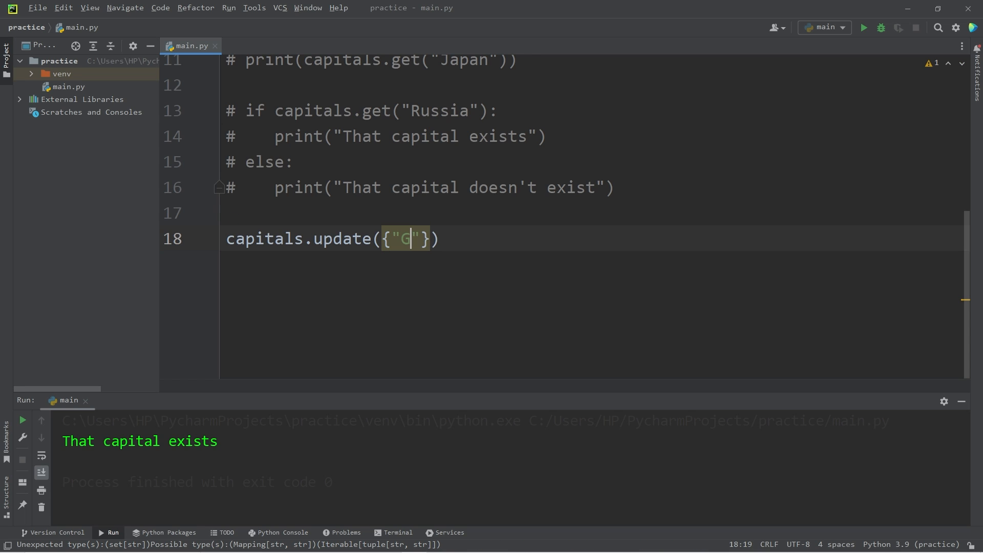
text(erman)
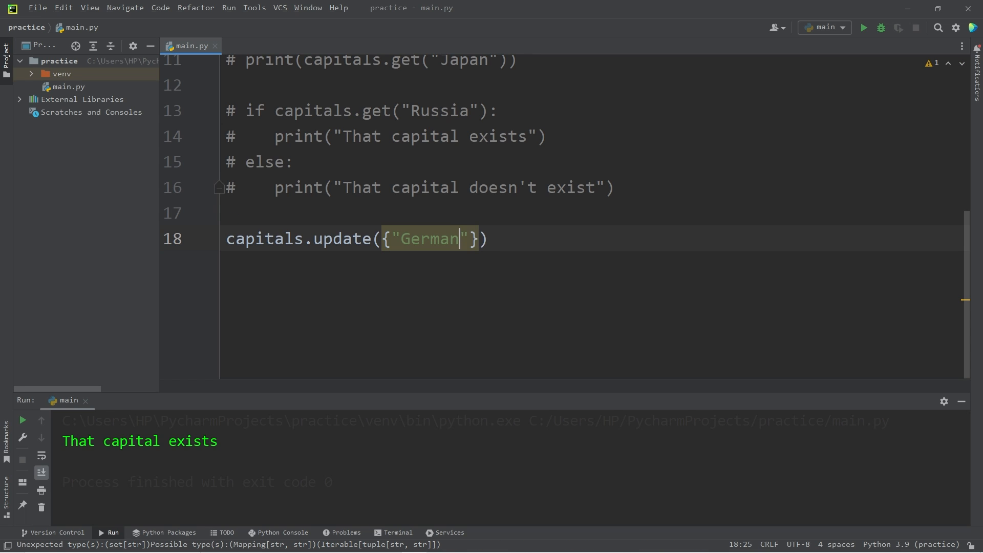
text(y": ")
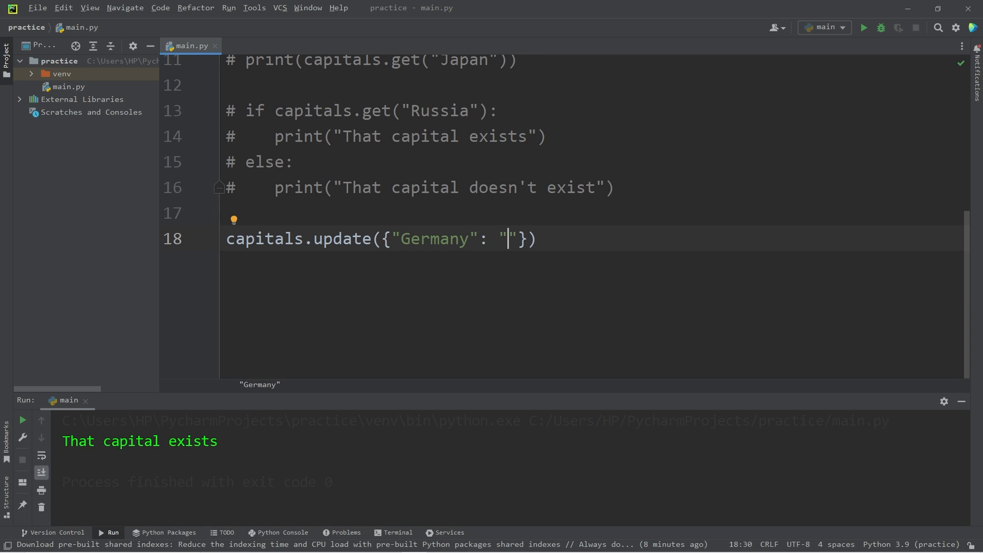
text(Berlin)
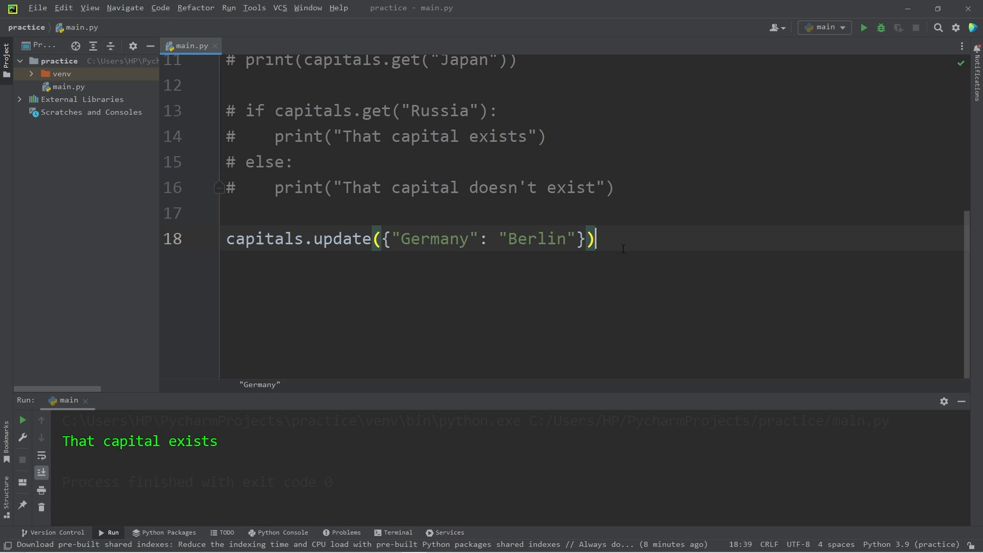
- Add print(capitals) and select the update line for duplicating
text(pri)
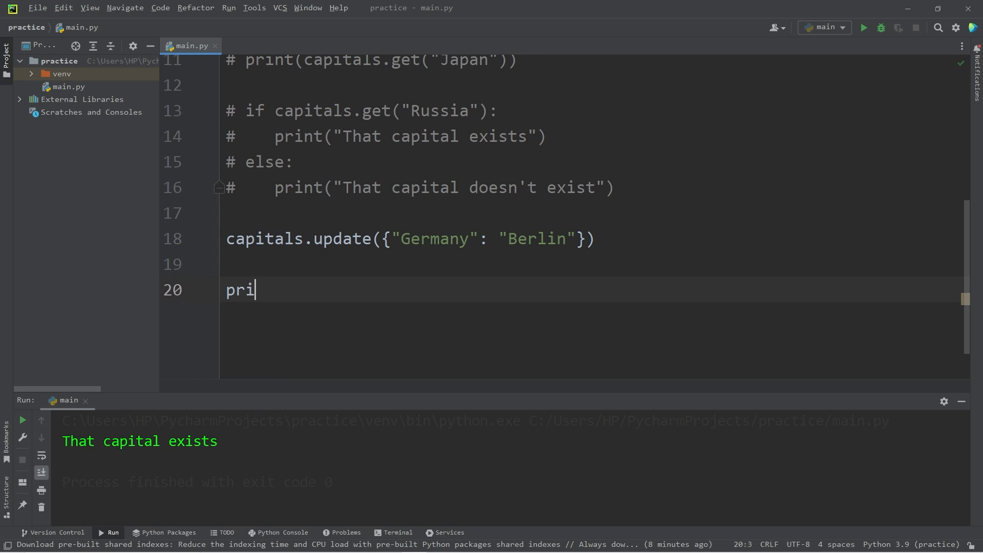
text(nt(capitals)
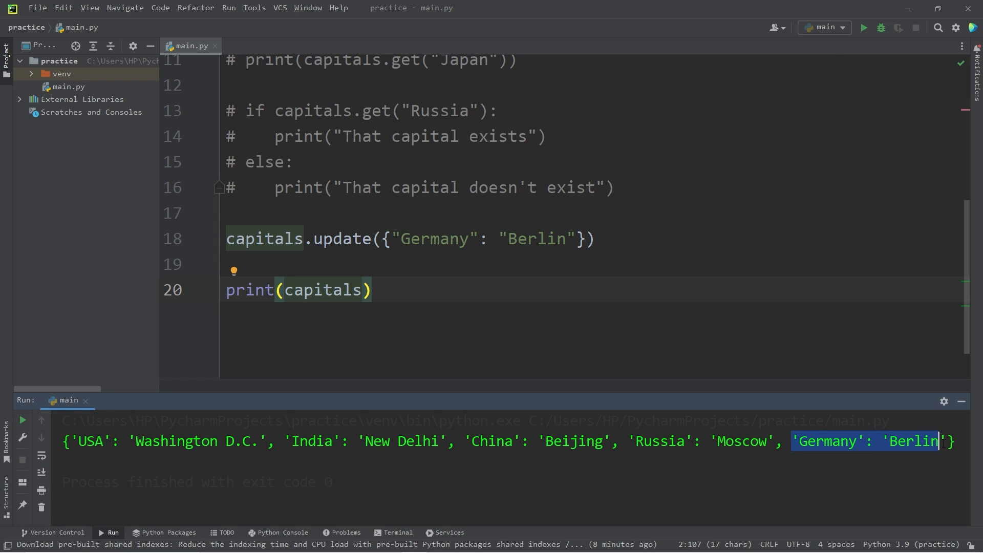
double_click(343, 238)
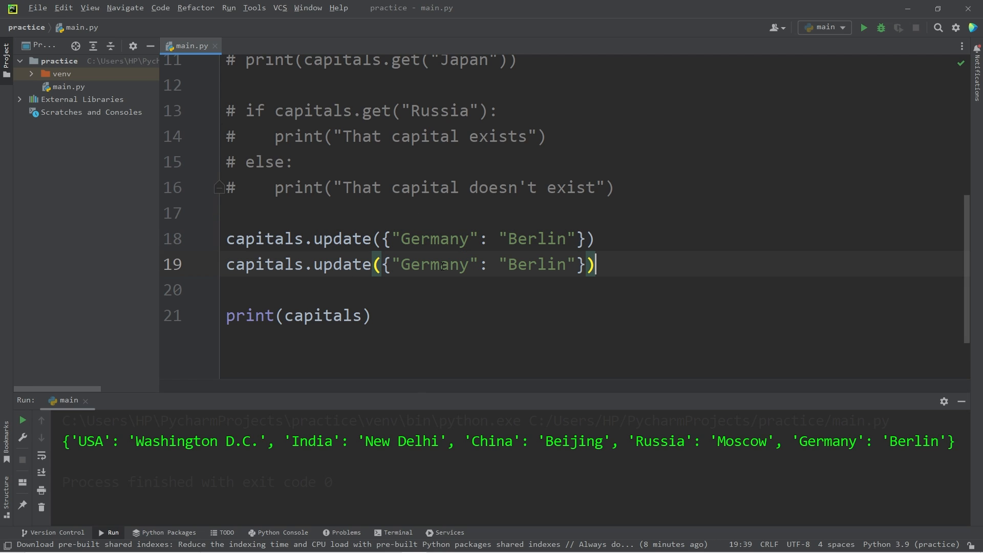
- Change the duplicated update to set USA to "Detroit" and select the output
double_click(433, 264)
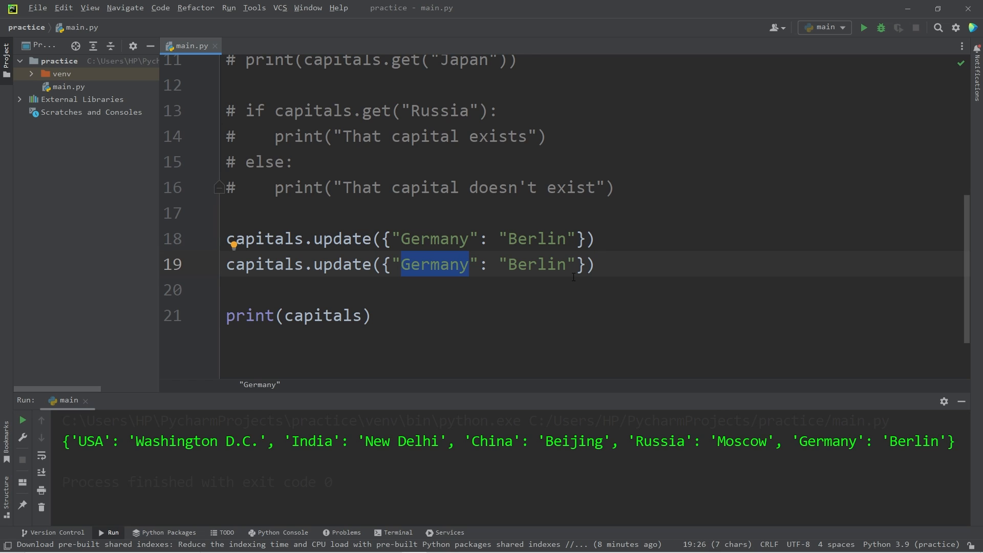
text(USA)
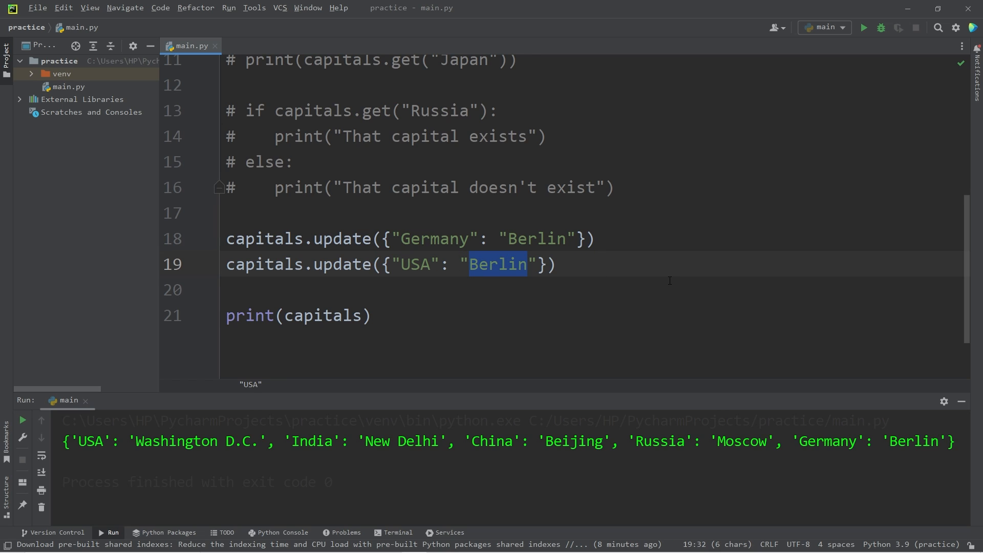
text(D)
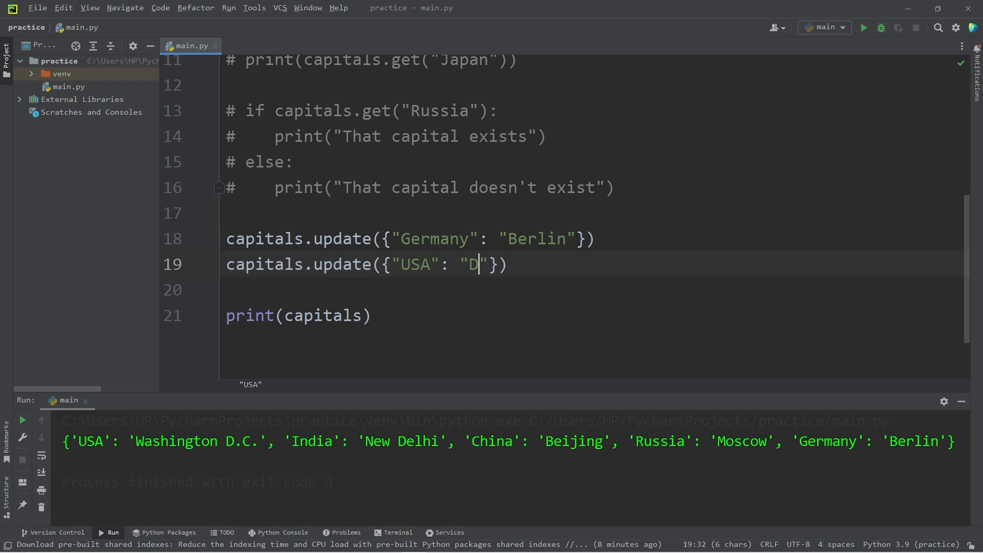
text(etroit)
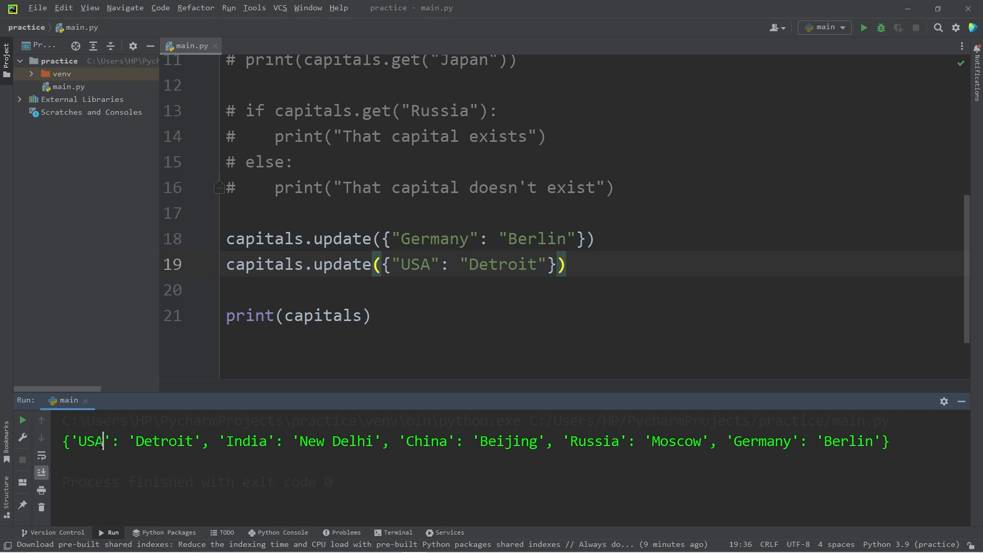
double_click(164, 440)
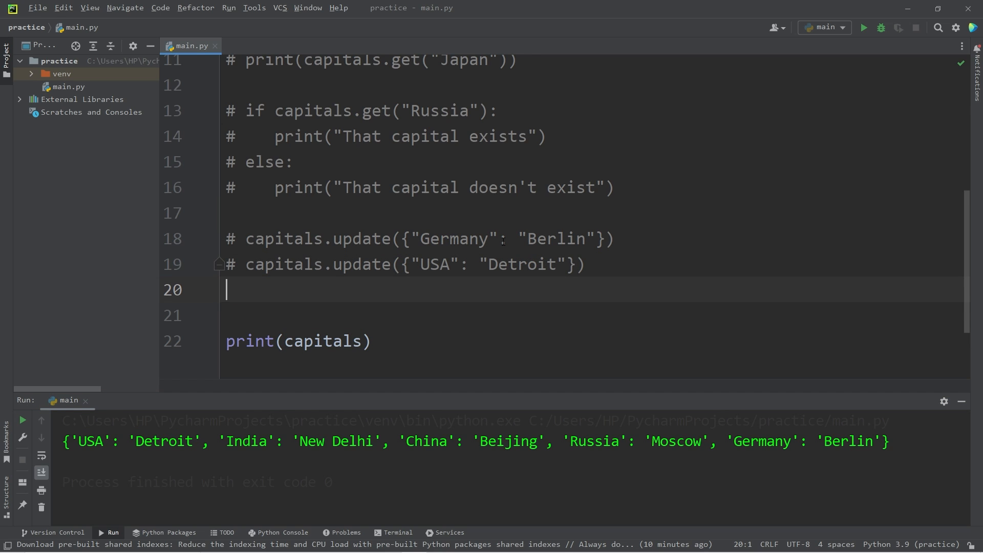
- Add capitals.pop("China") and scroll the output to check the dictionary
text(capitals.pop(")
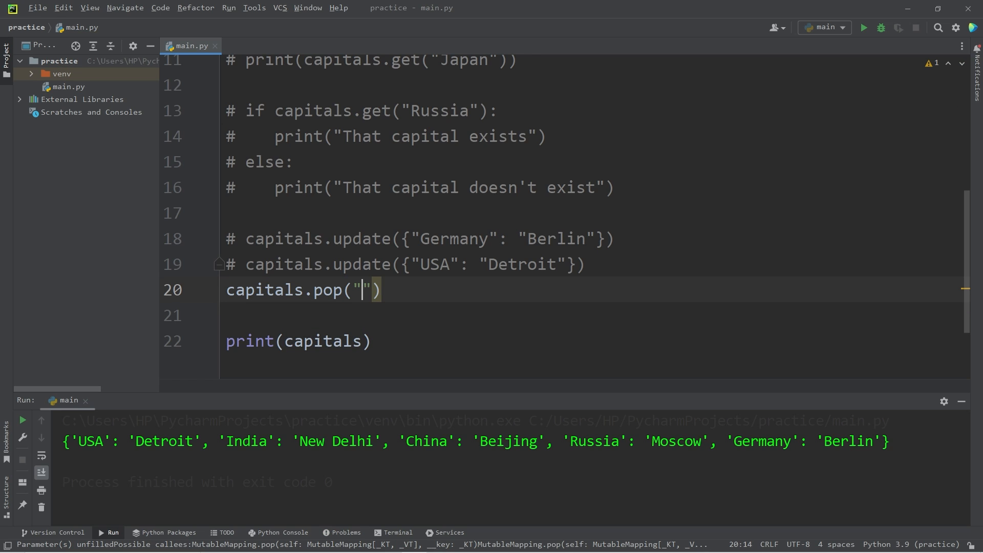
text(China)
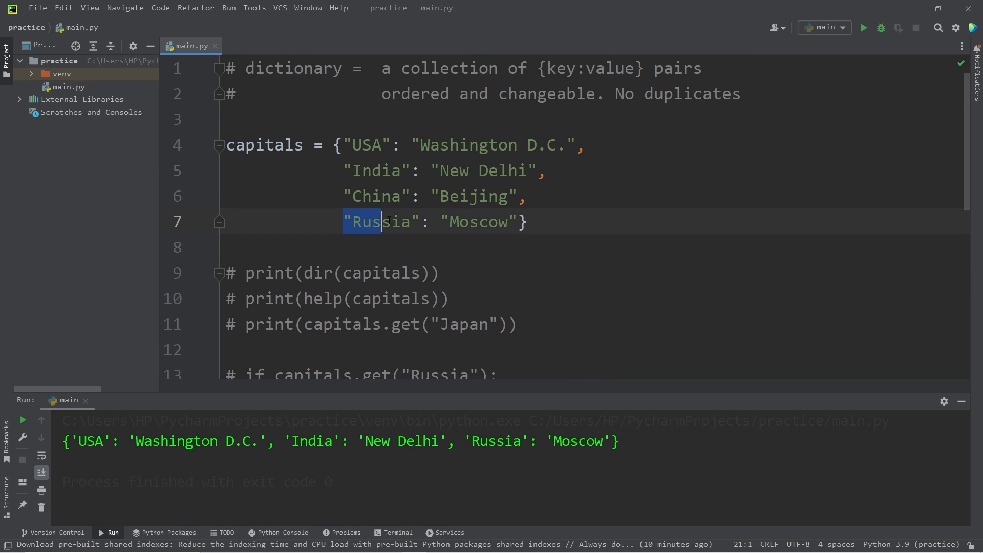
scroll(down, 3)
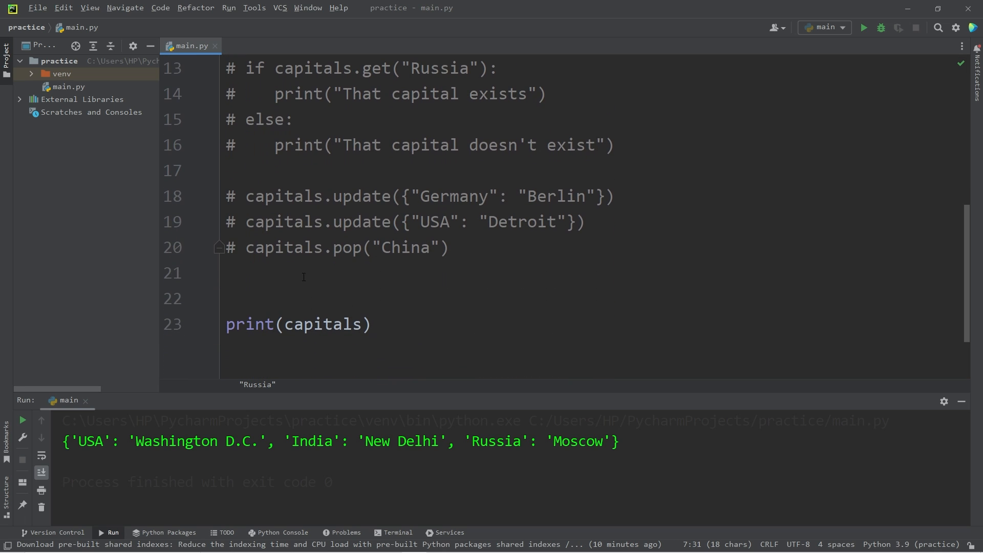
- Add capitals.popitem() to remove Russia and run the script
text(capitas)
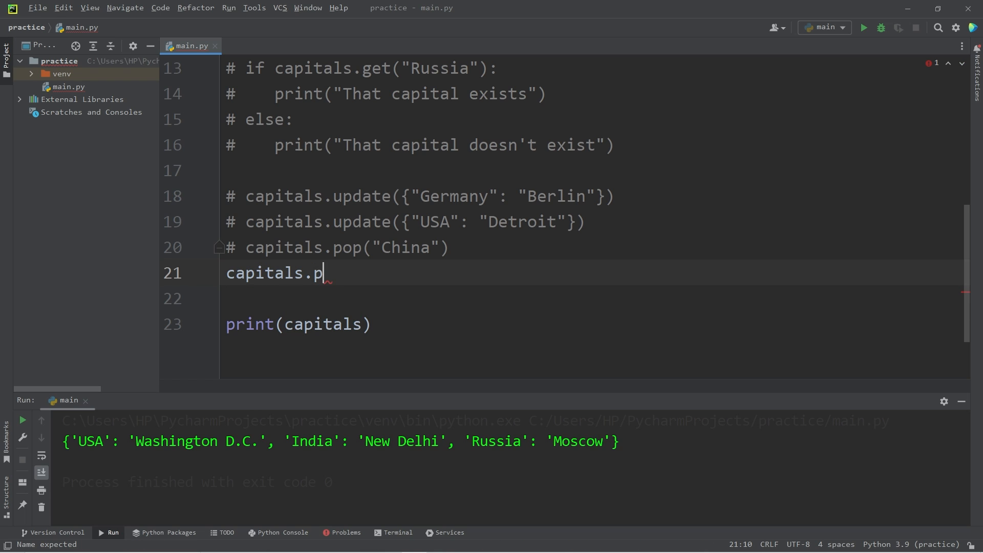
text(opitem())
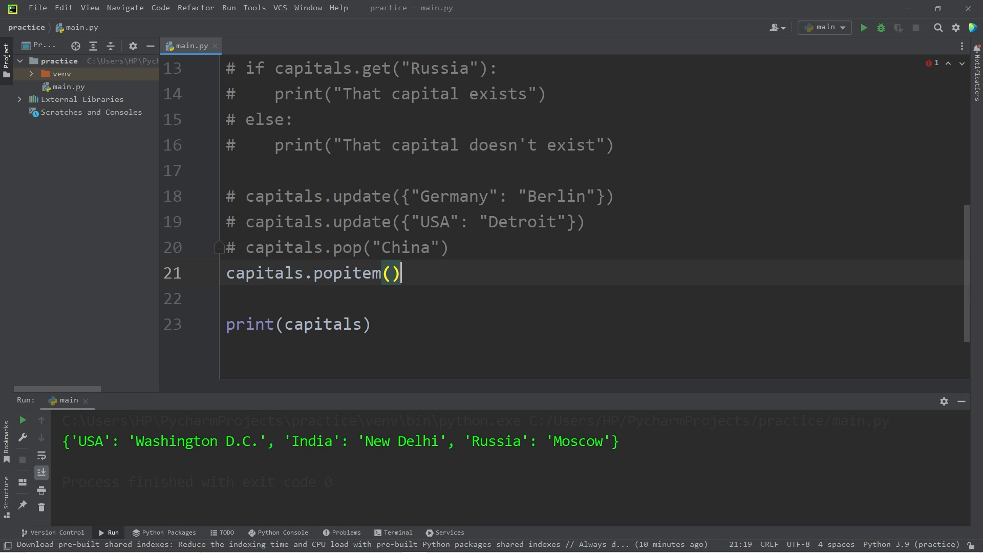
click(391, 273)
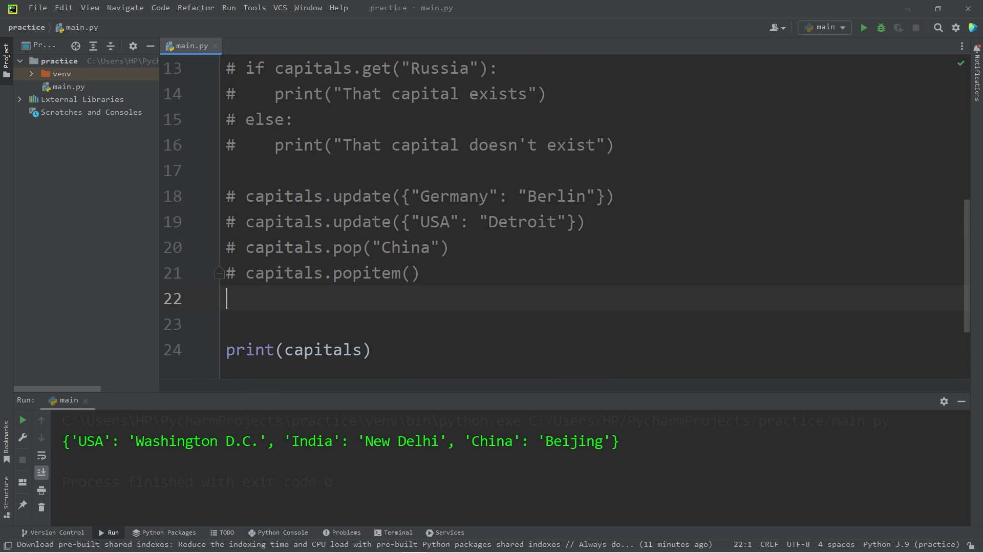
- Add capitals.clear() and run the script to print {}
text(capitals.)
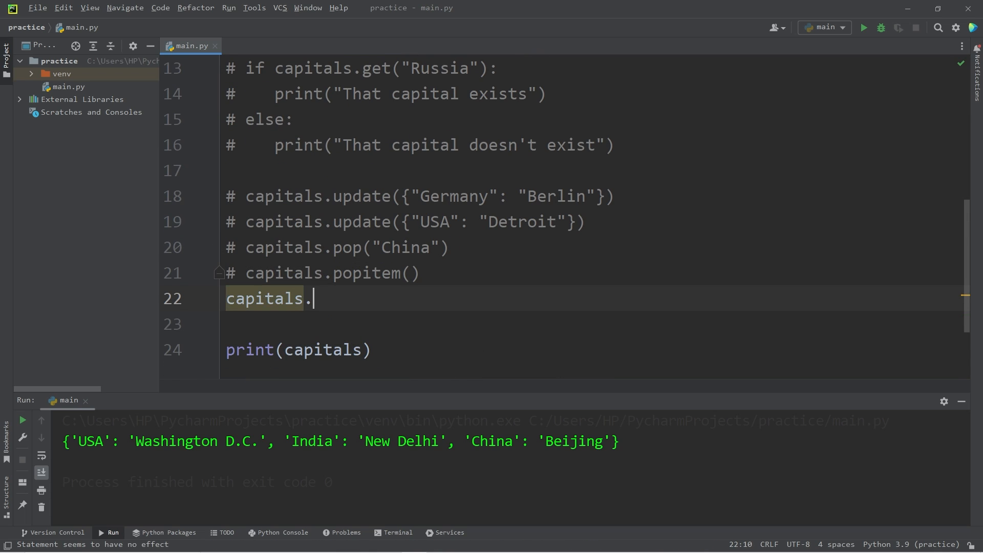
text(clear())
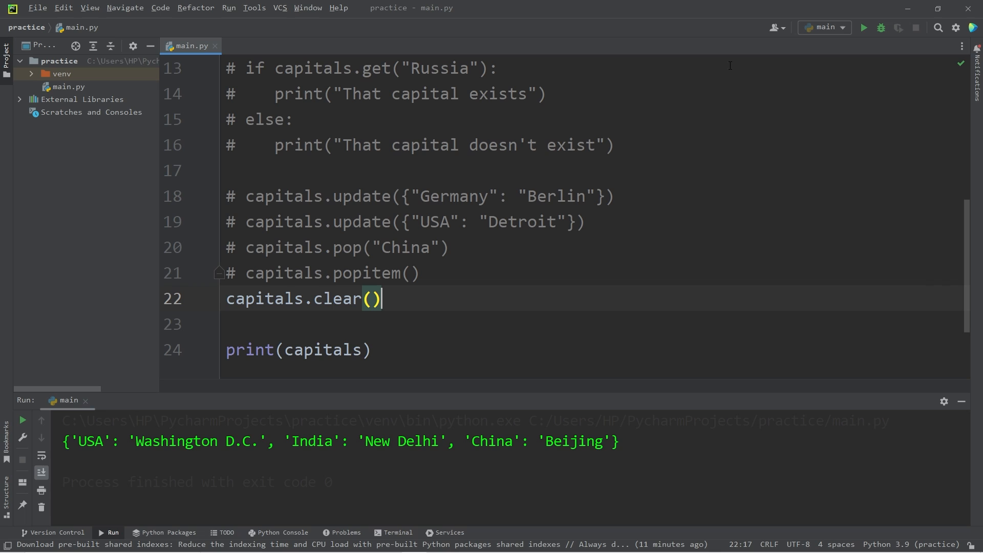
click(863, 28)
text(# )
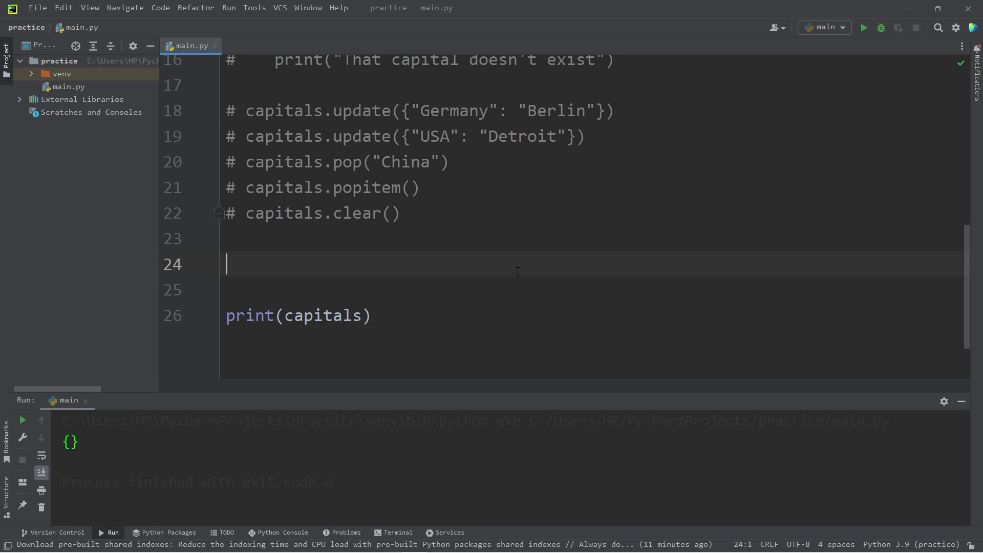
- Assign keys = capitals.keys(), print keys, and run to show USA, India, China, Russia
text(c)
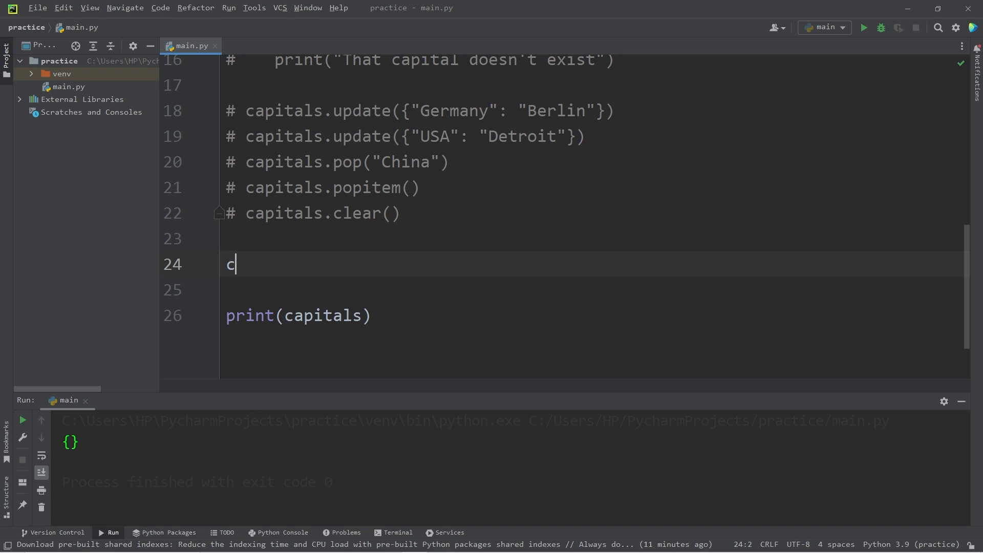
text(apitals)
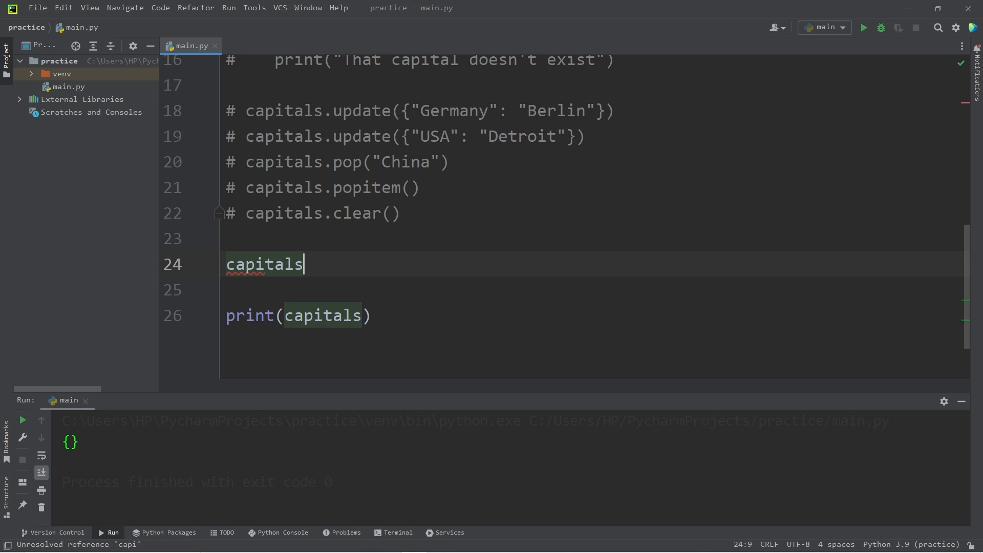
text(.keys)
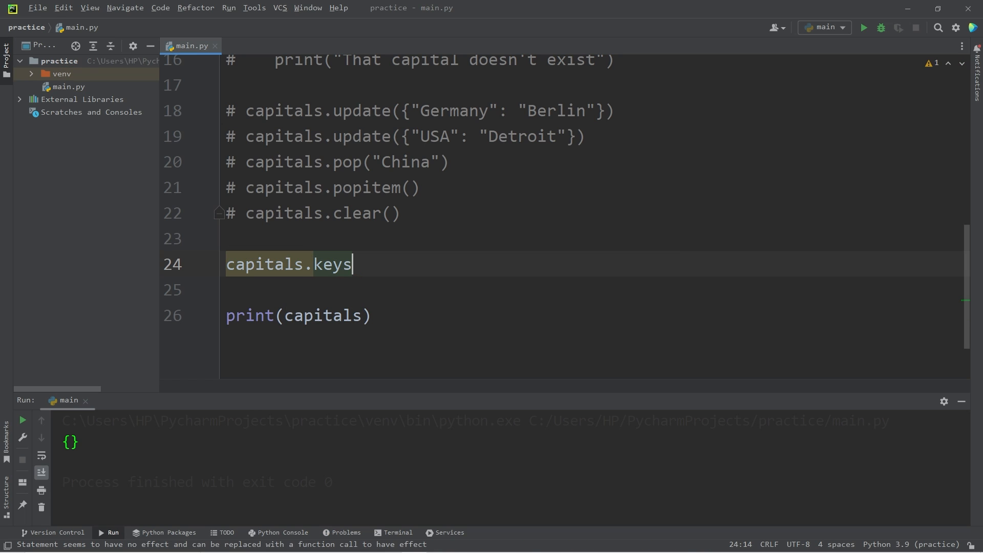
text(())
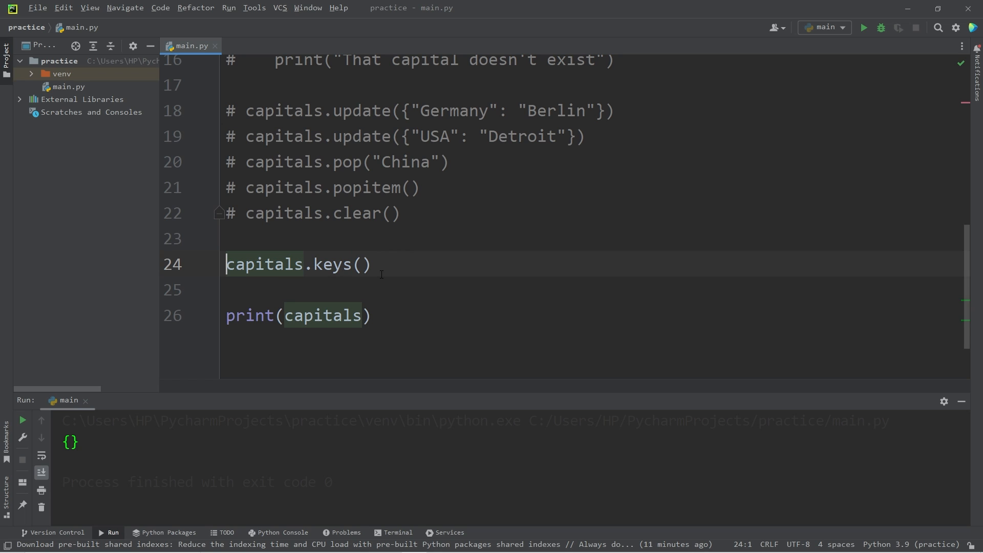
text(keys =)
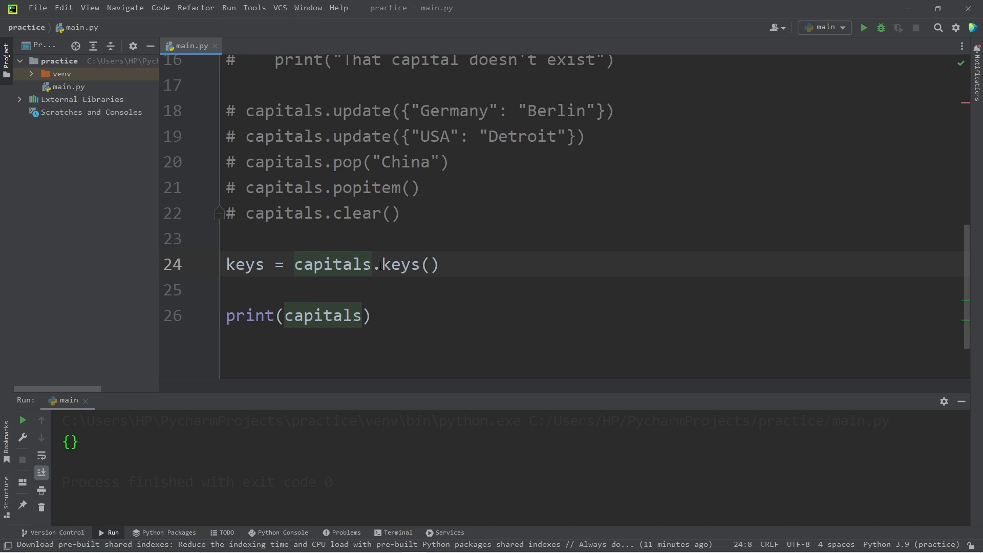
text(keys)
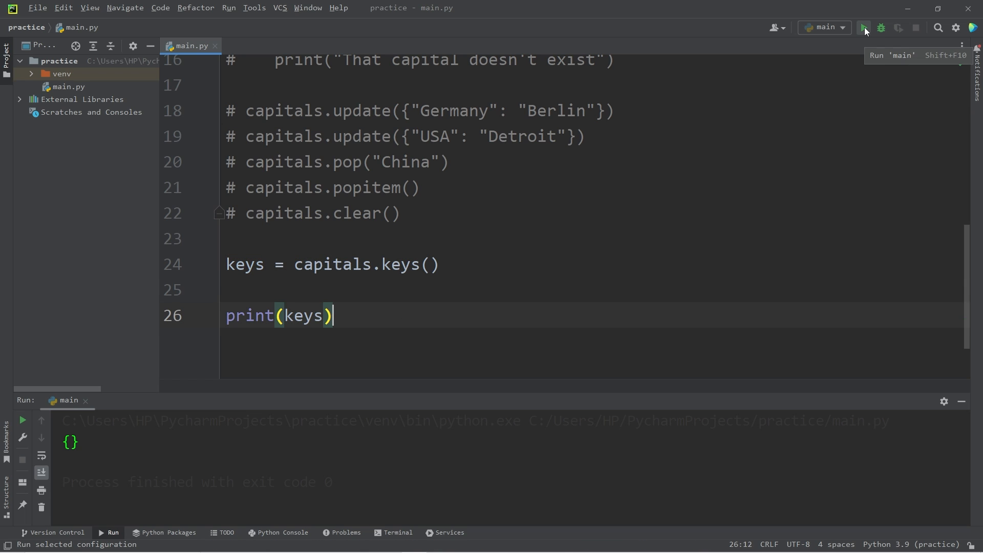
click(863, 27)
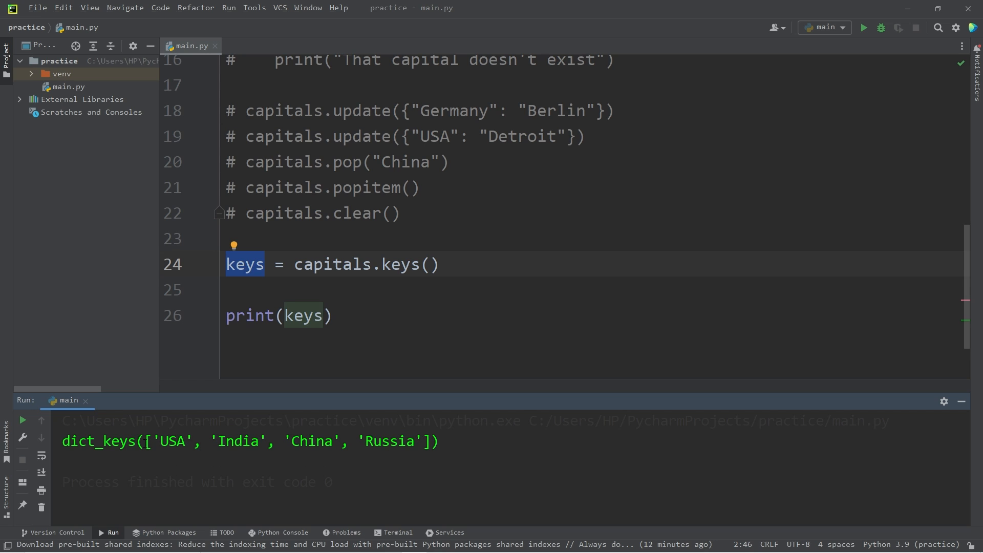
mouse_move(399, 264)
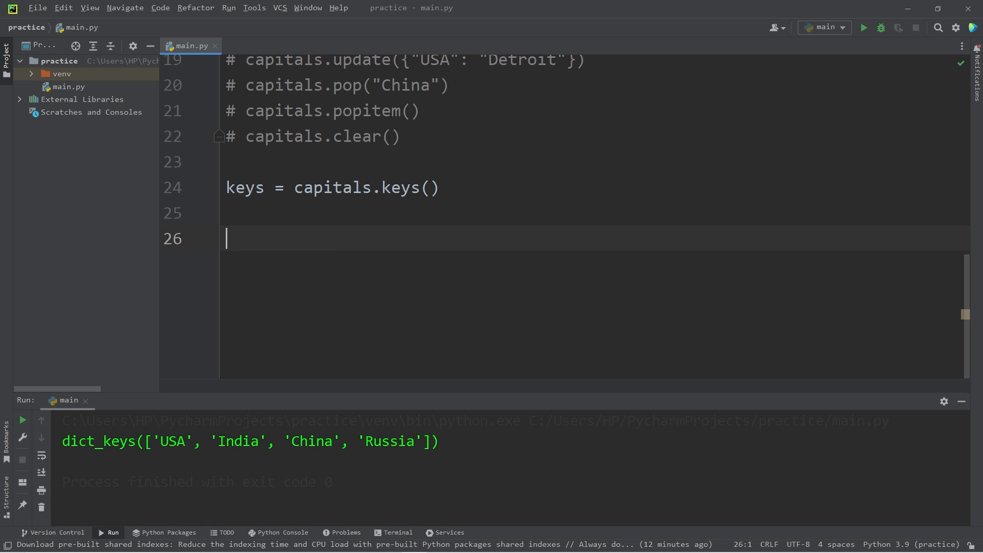
- Add 'for key in capitals.keys(): print(key)' and run it to list each country
text(for key in capitals.)
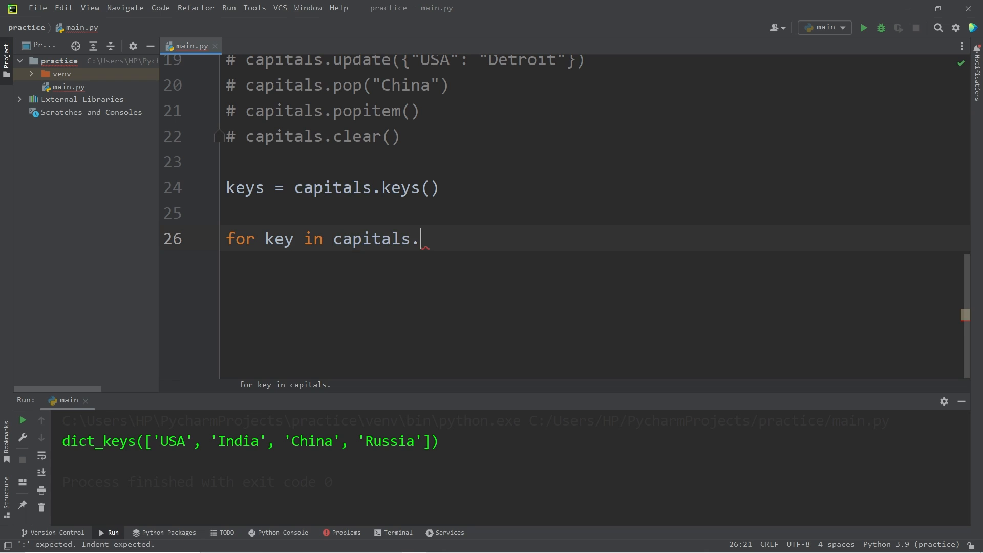
text(keys():)
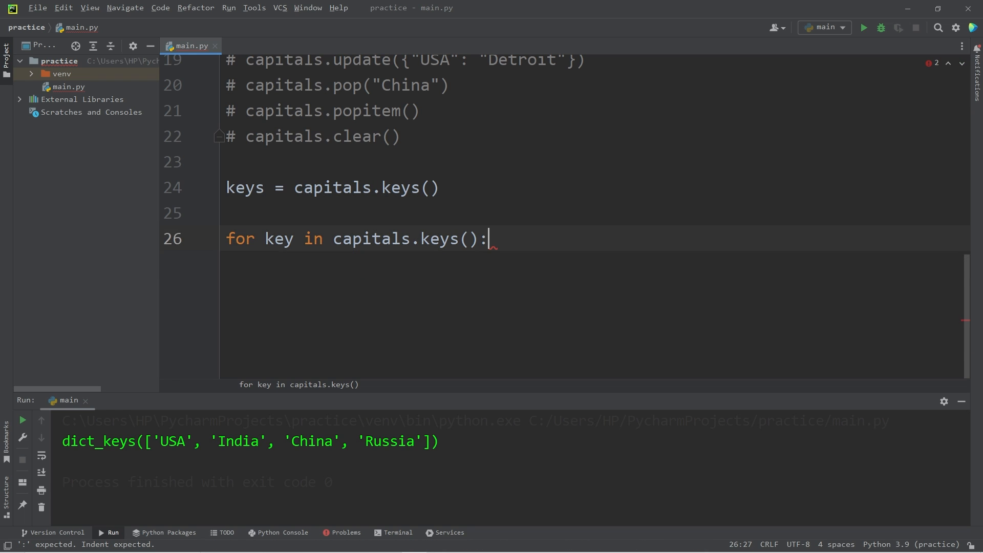
text(print())
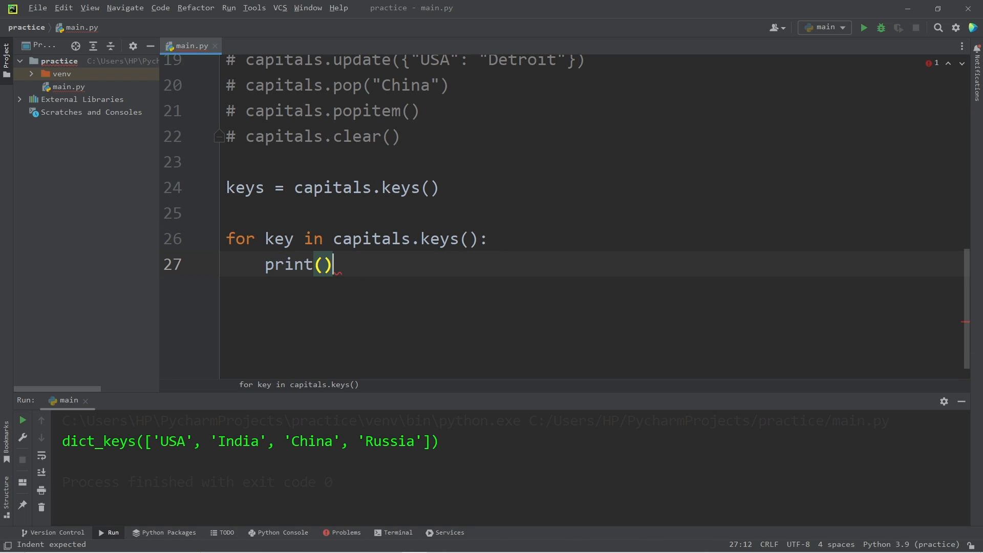
text(key)
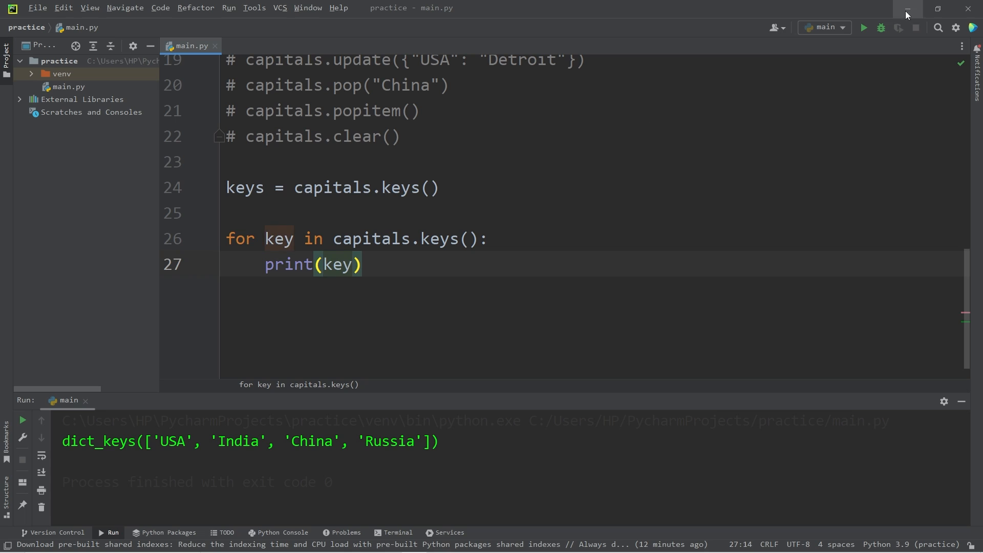
click(863, 28)
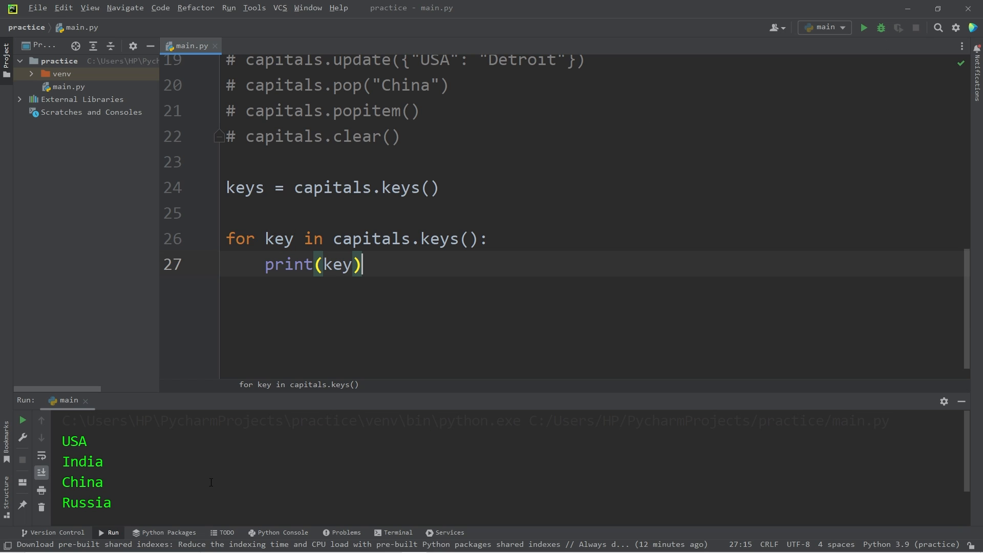
double_click(279, 239)
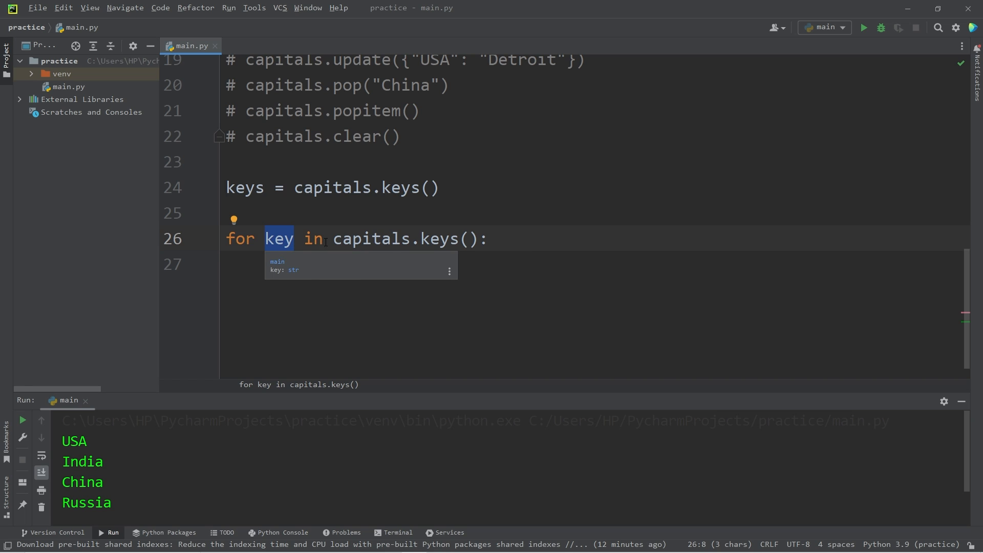
text(print(key))
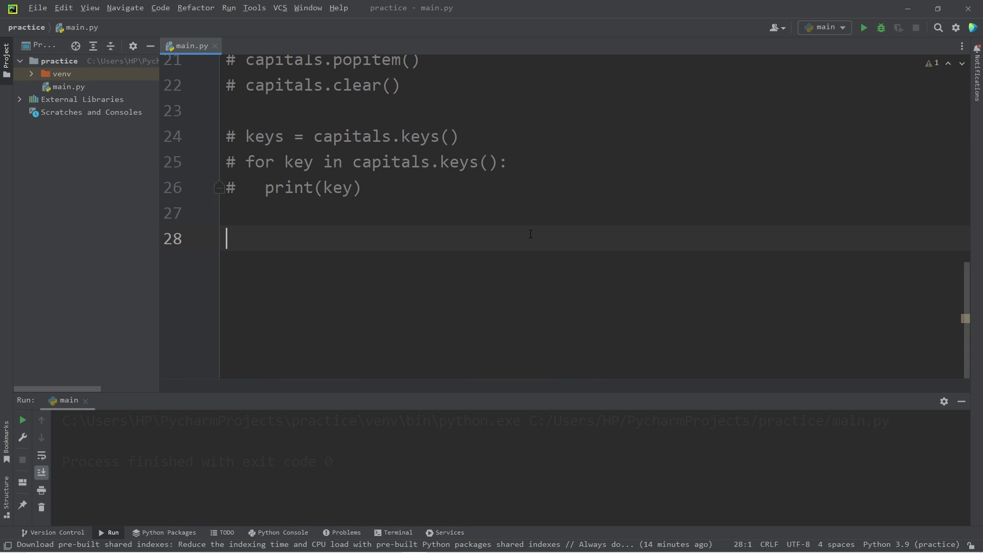
- Assign values = capitals.values(), print it, then remove the print line
text(values)
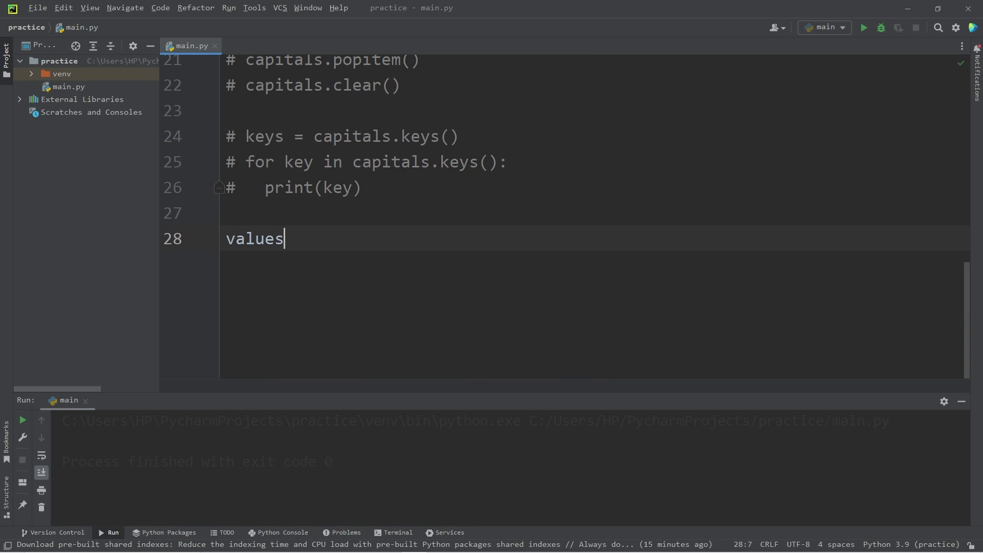
text(= capitals)
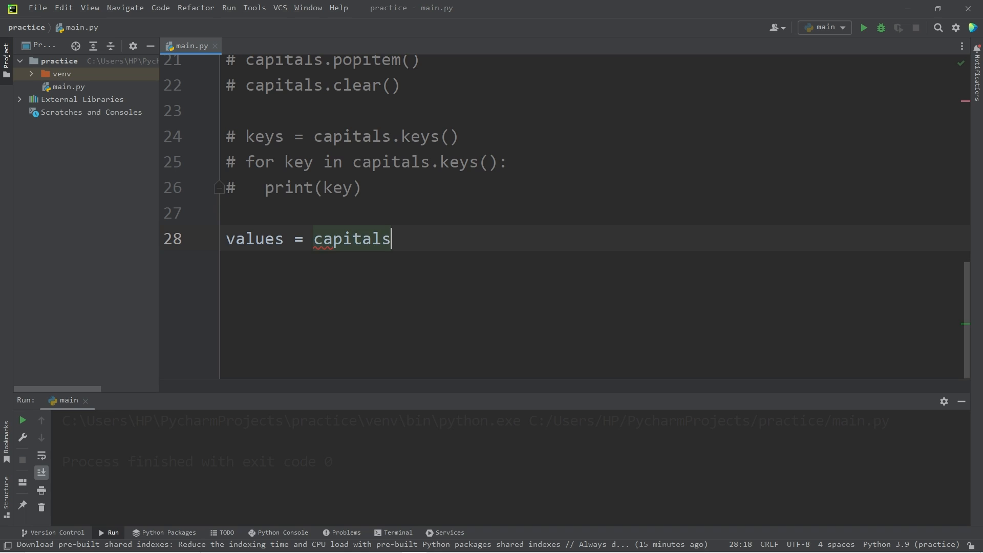
text(.values)
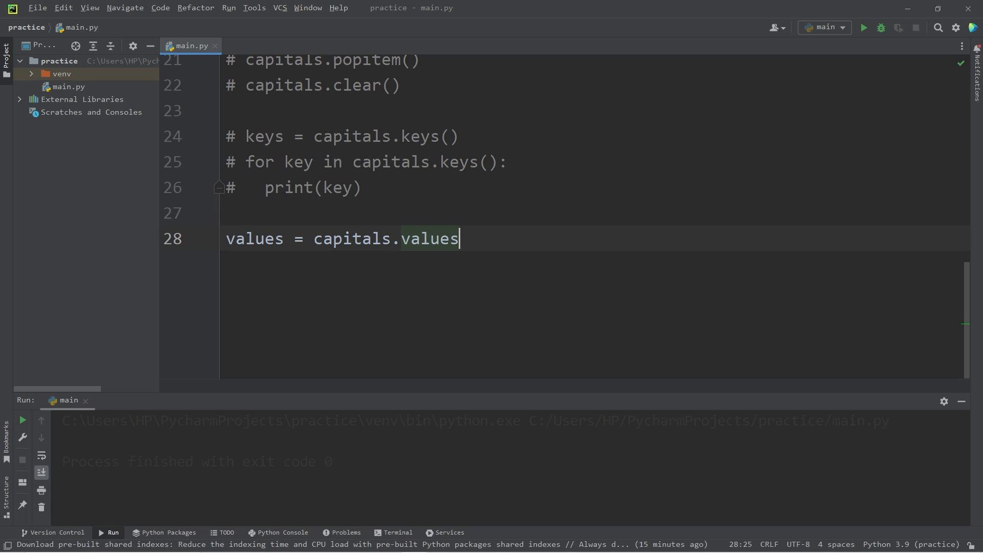
text(())
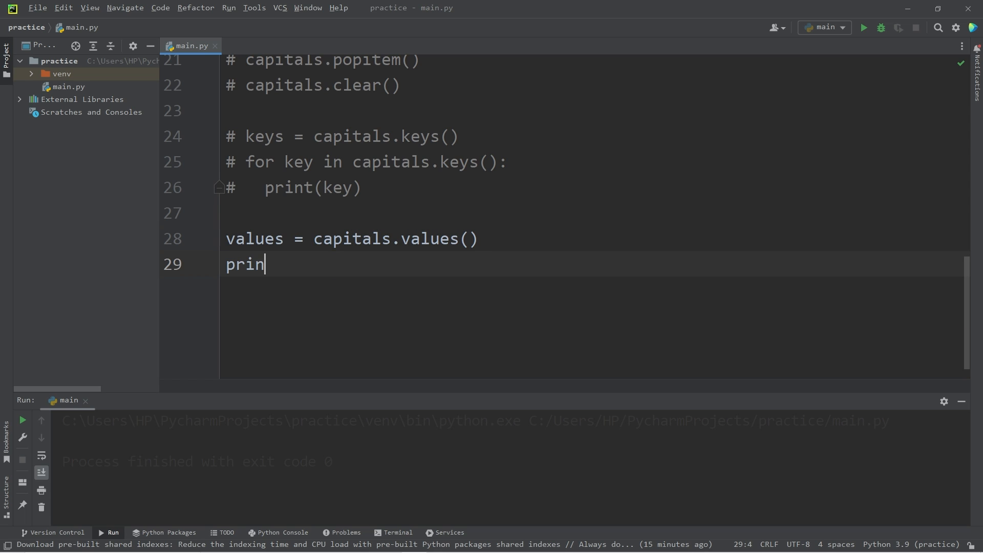
text(t(values)
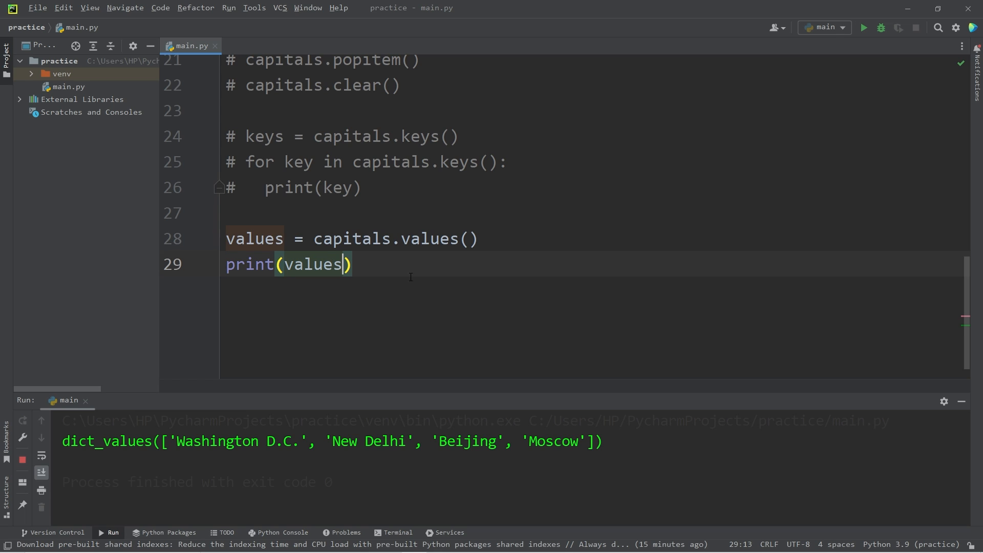
double_click(420, 136)
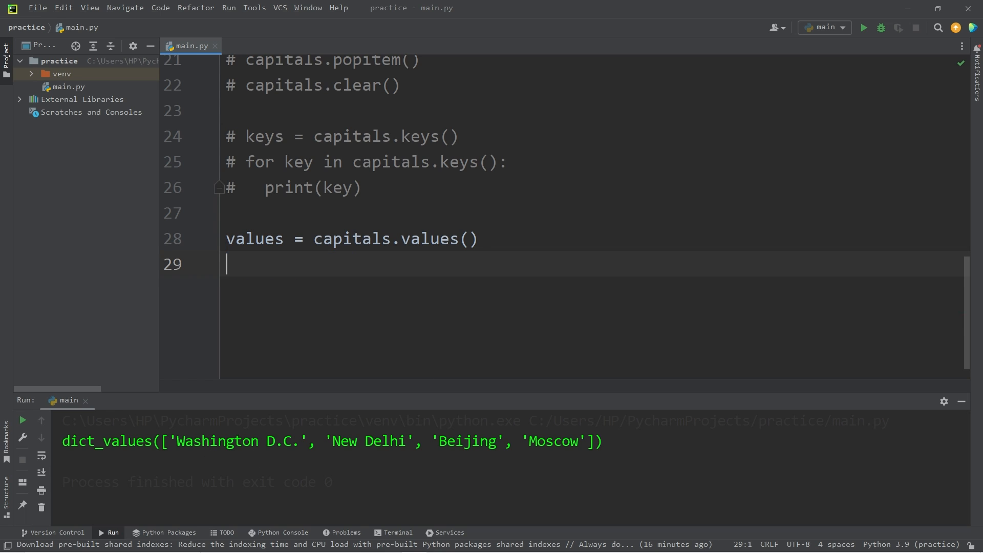
- Add 'for value in capitals.values(): print(value)' and run it to list each capital
text(for value i)
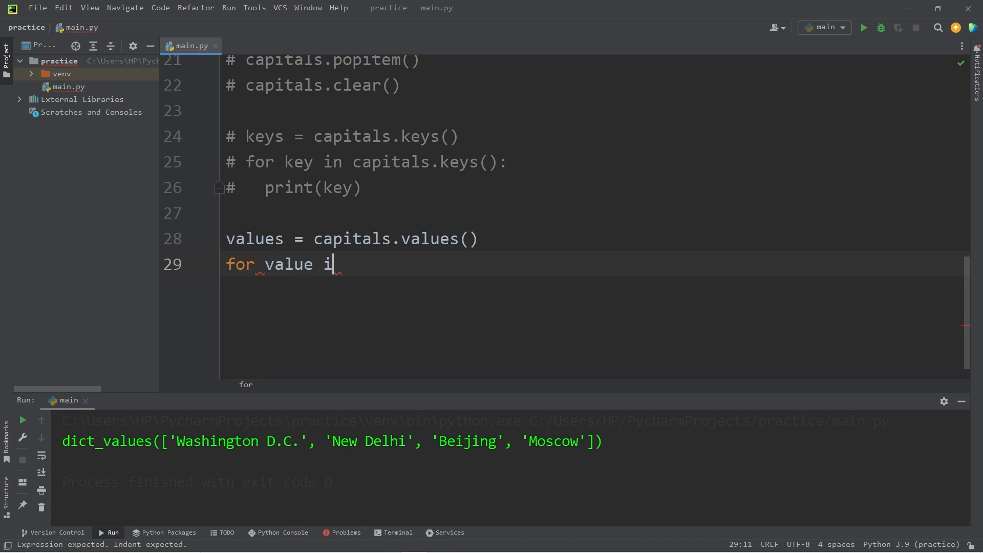
text(n capitals)
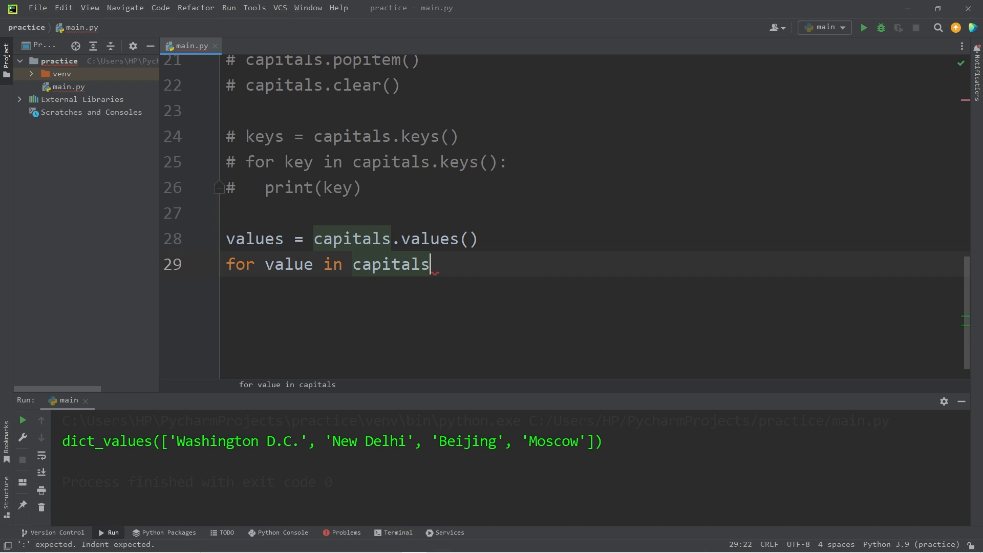
text(.values())
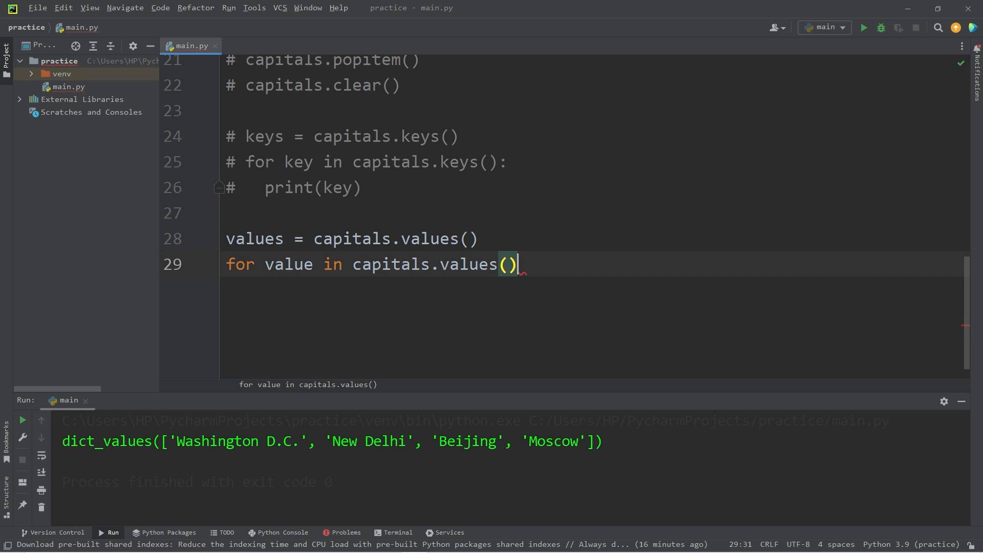
text(:)
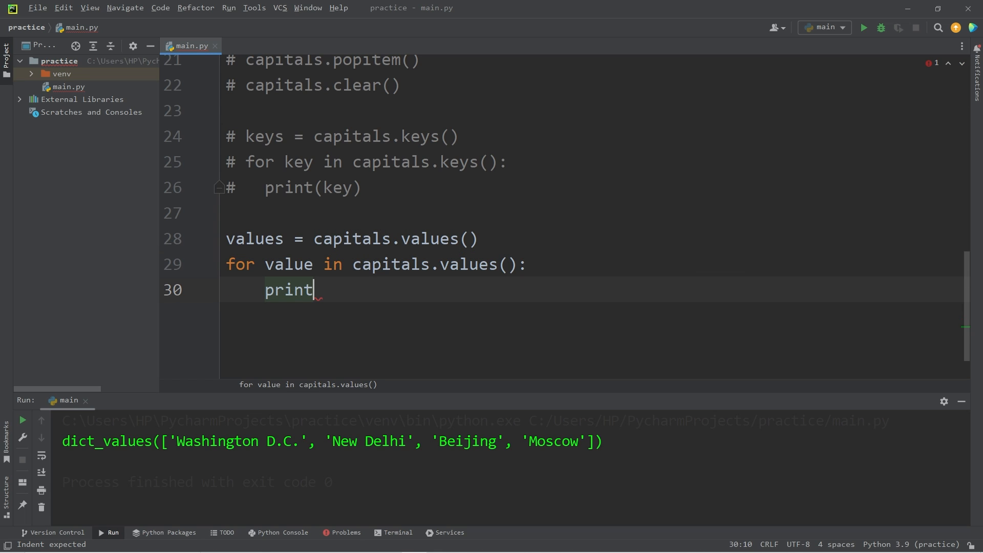
text((value)
click(592, 238)
text(#)
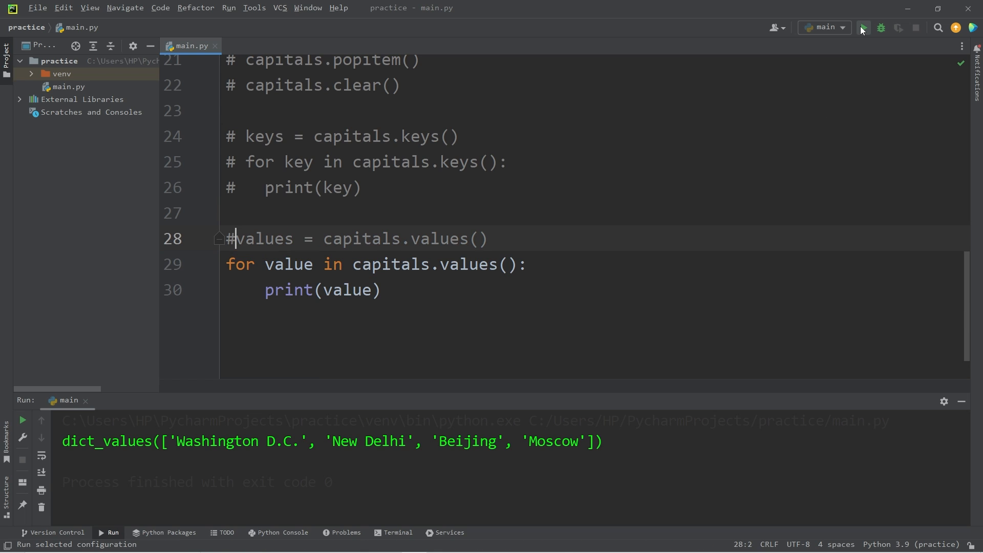
click(864, 28)
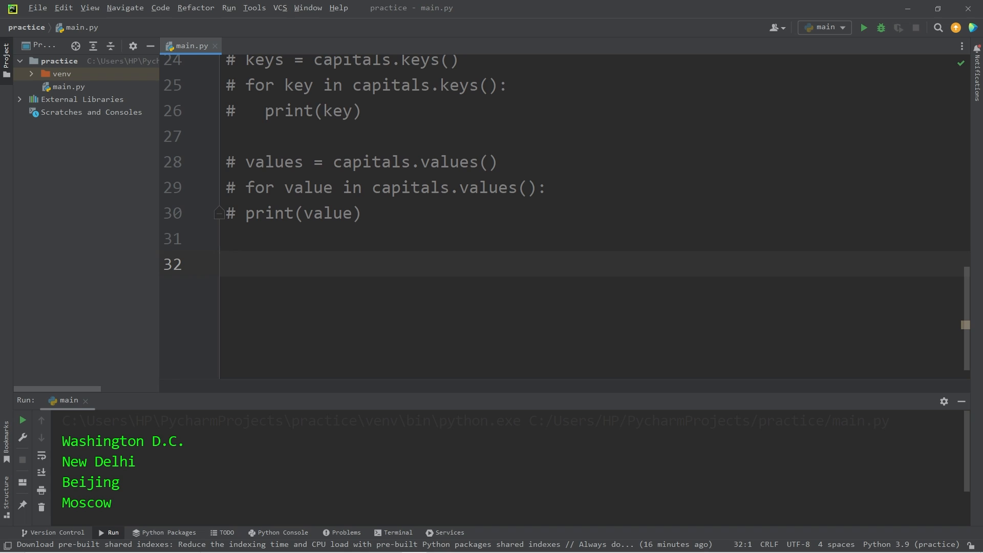
- Assign items = capitals.items() and add print(items)
text(capitals.items()
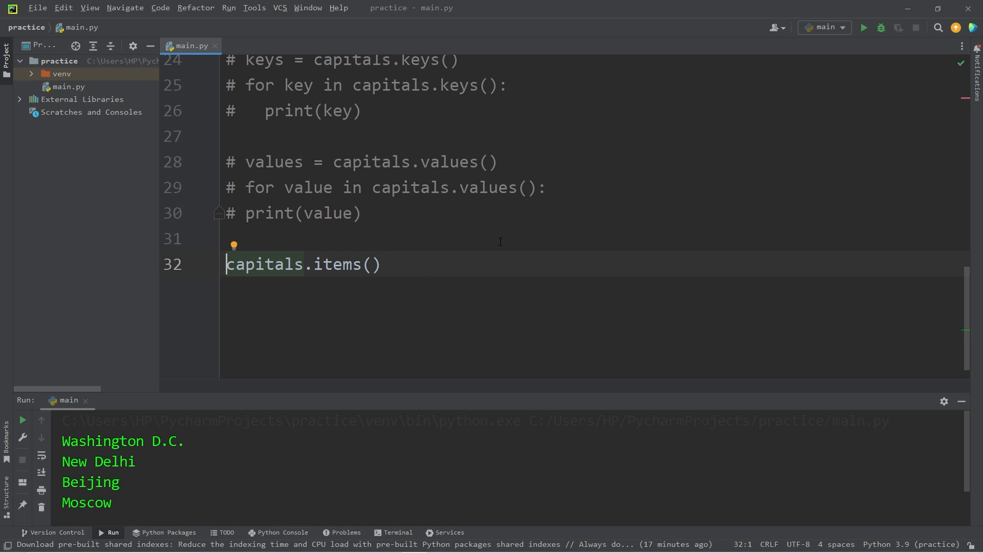
text(items =)
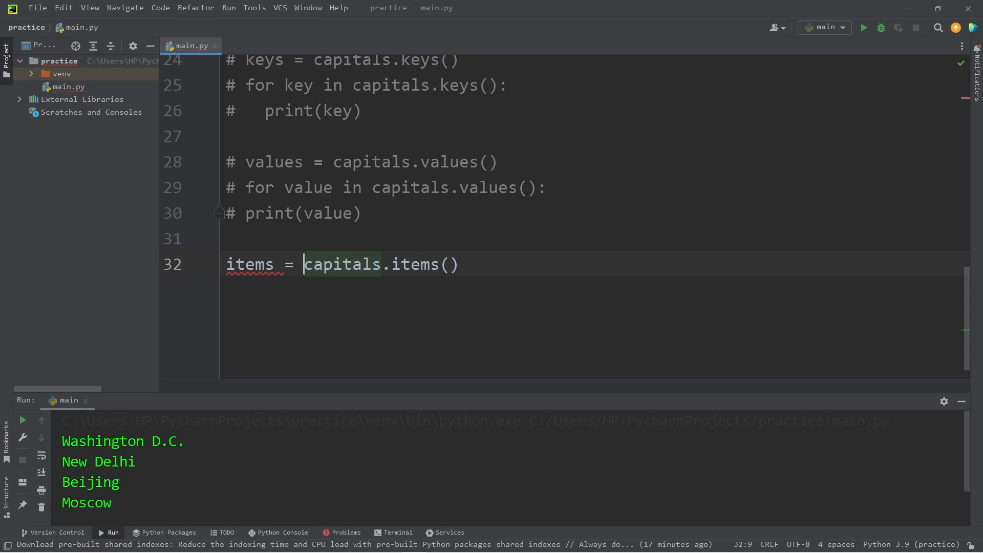
text(prin)
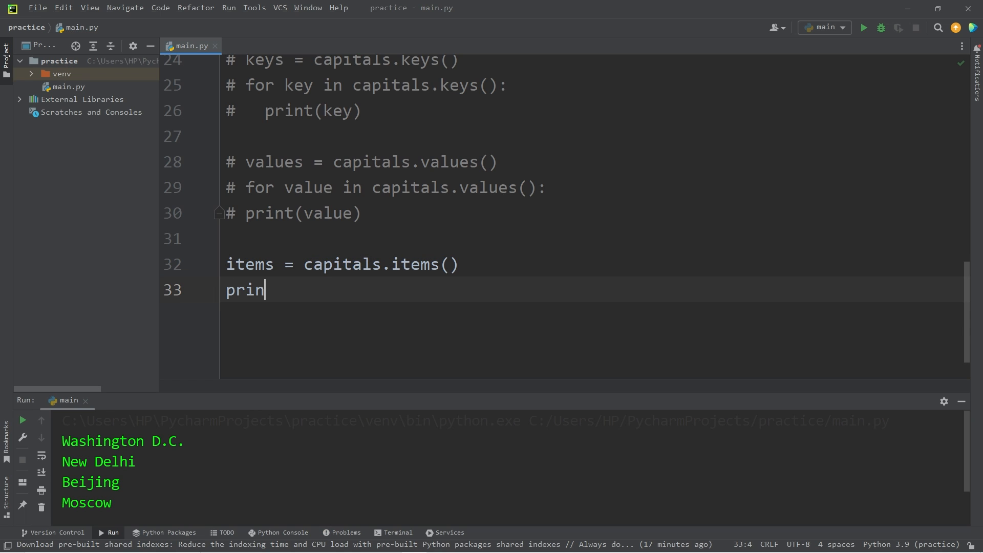
text(t(items))
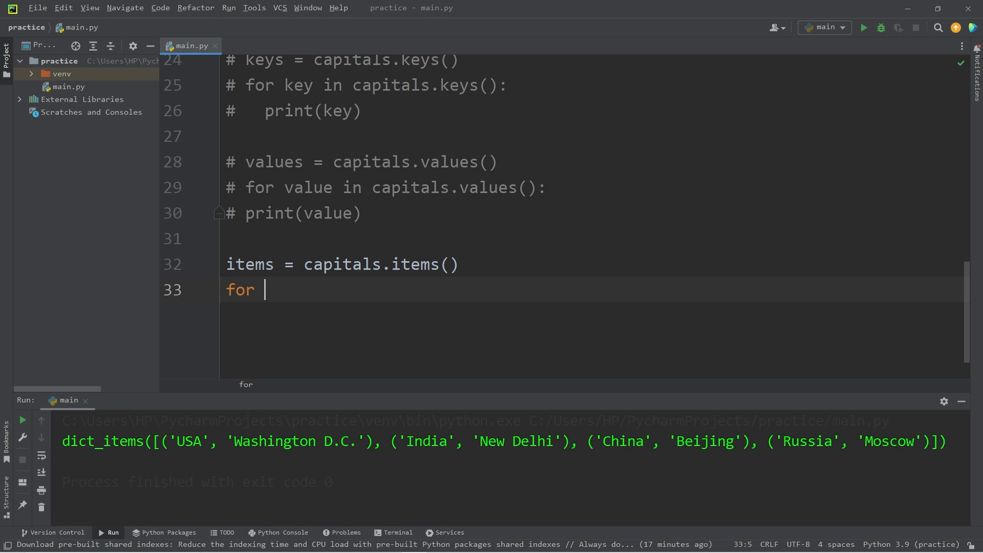
- Add 'for key, value in capitals.items(): print(f"{key}: {value}")' and run it
text(key)
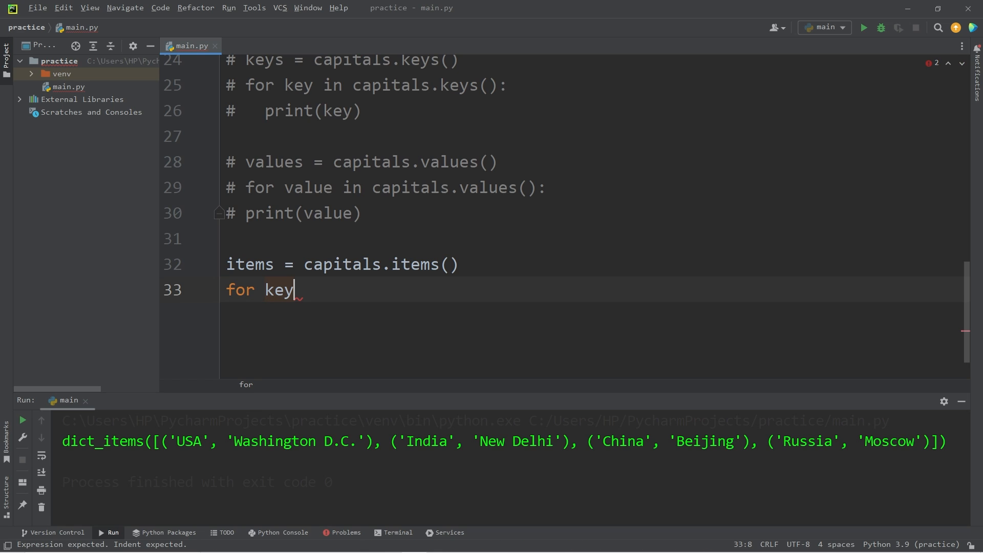
text(, value in)
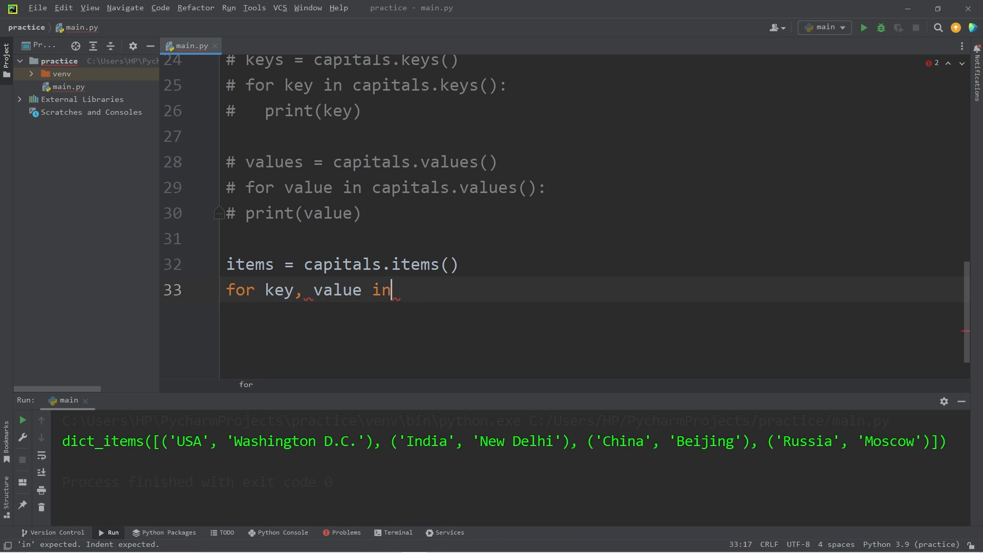
text(capitals.)
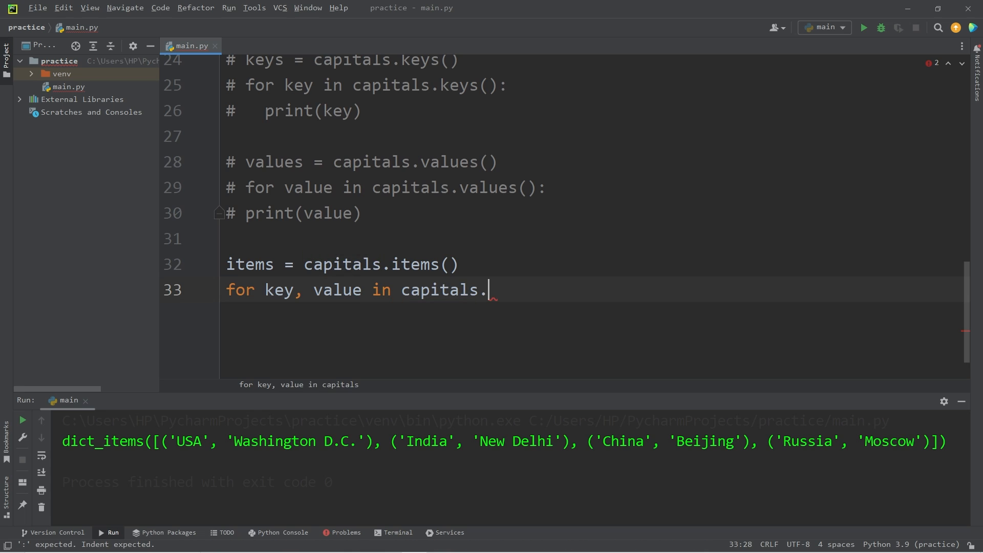
text(items():)
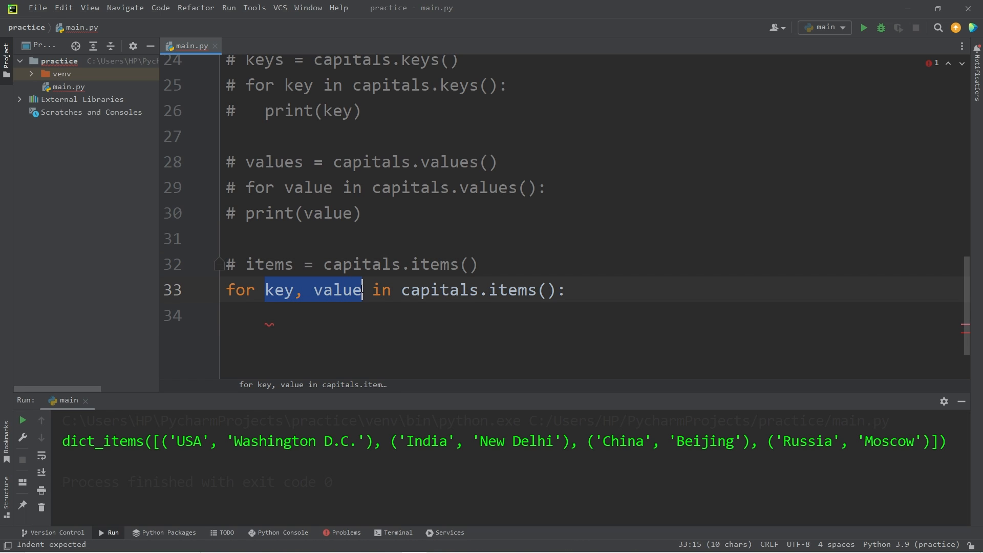
text(print)
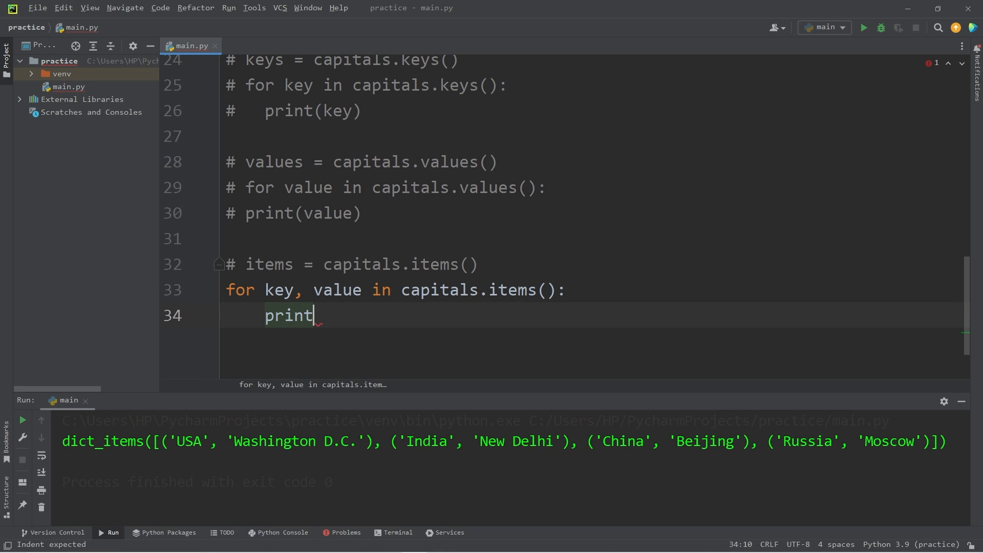
text((f")
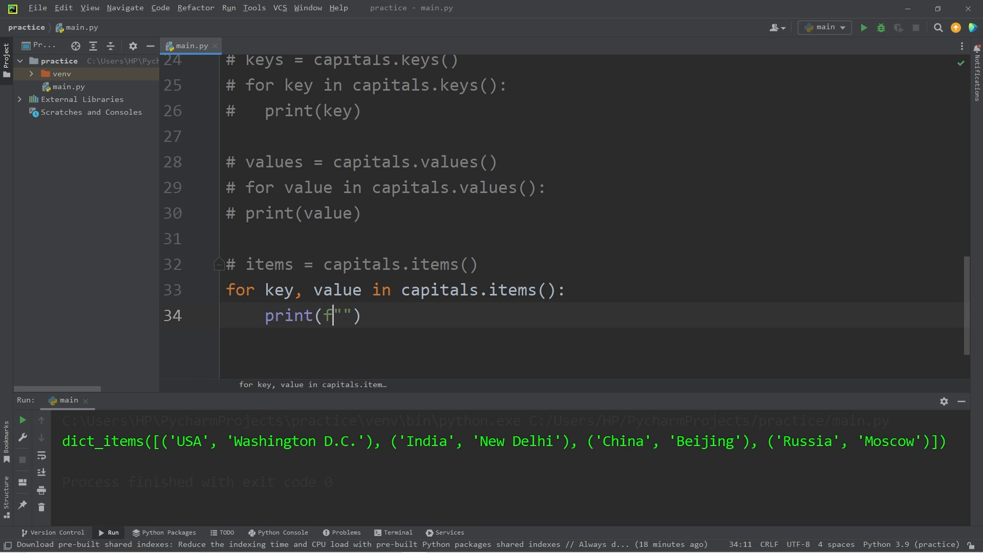
text({}:)
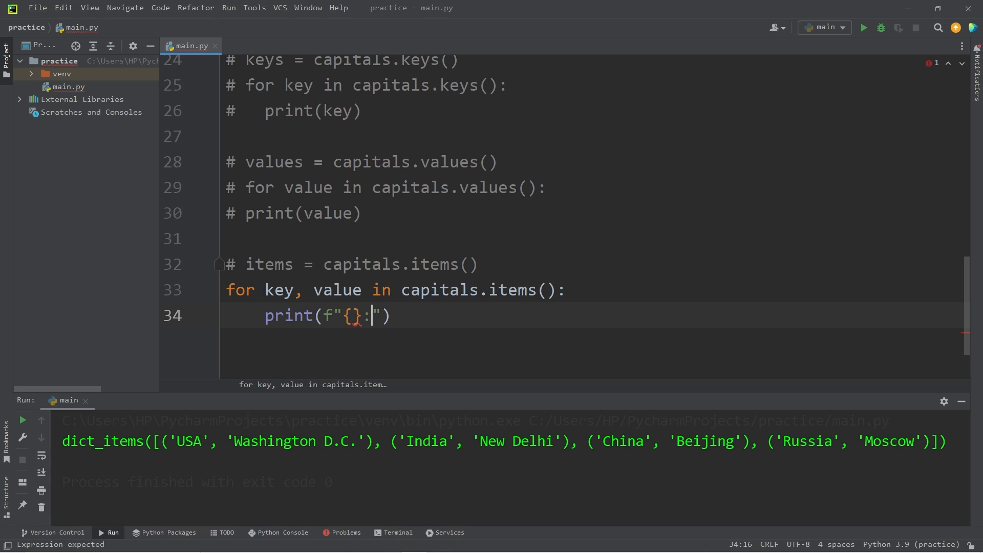
text({})
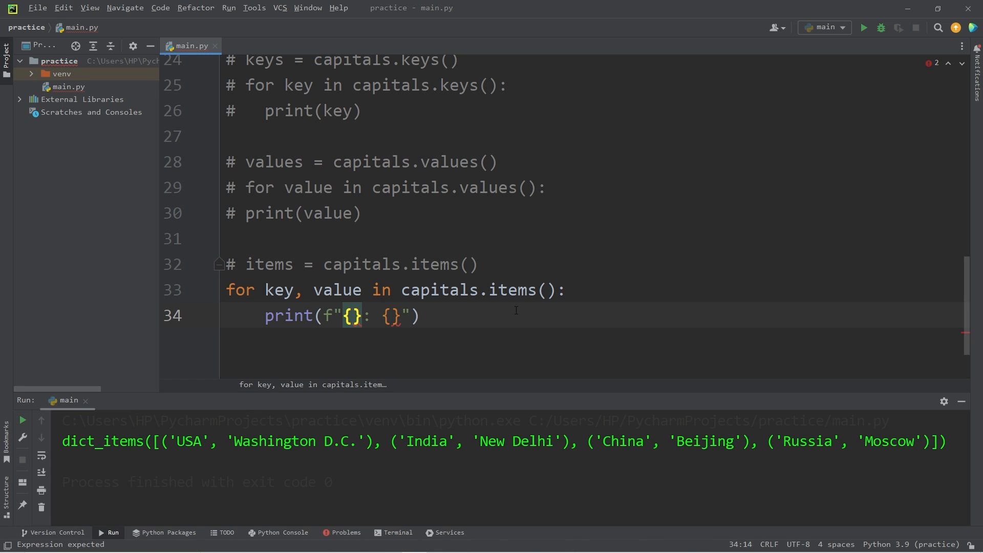
text(key)
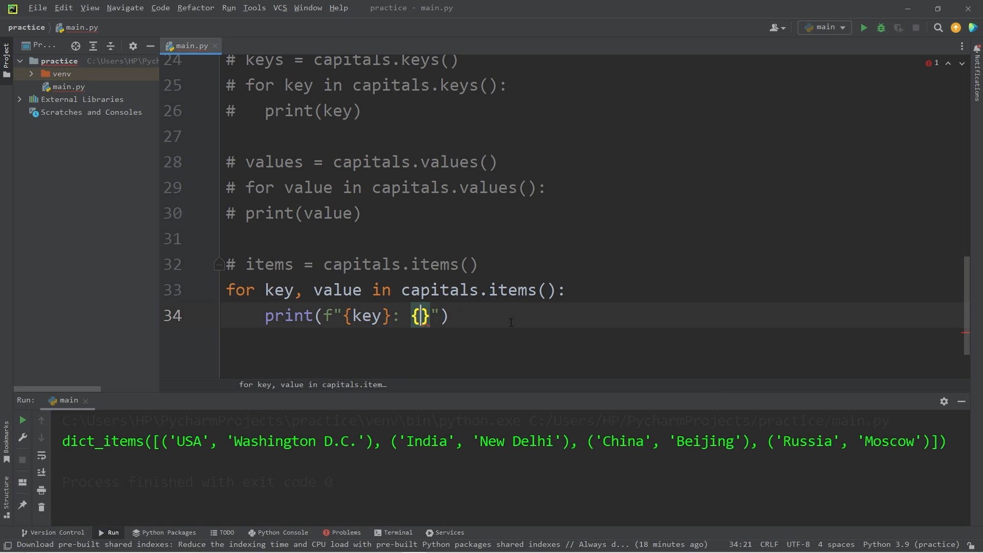
text(value)
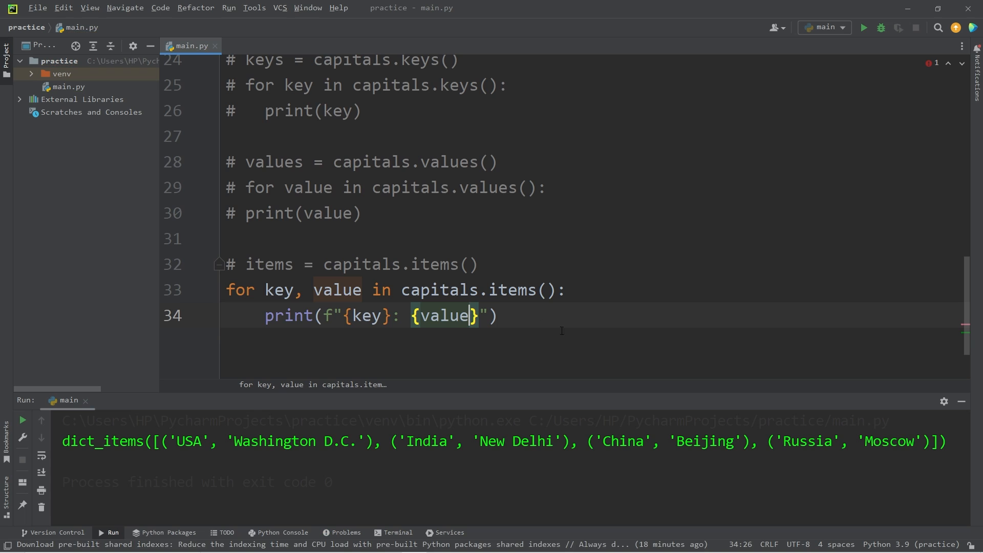
click(862, 28)
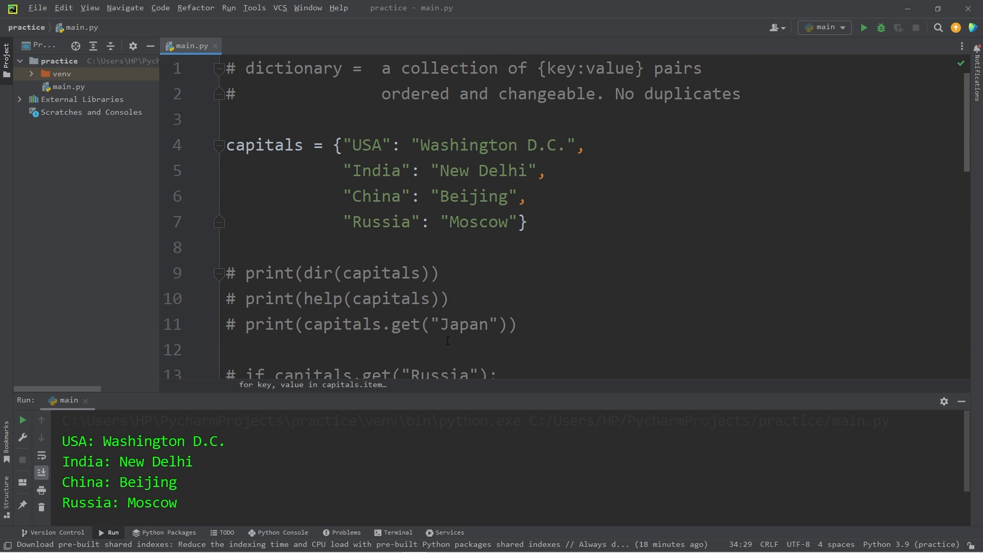
click(467, 93)
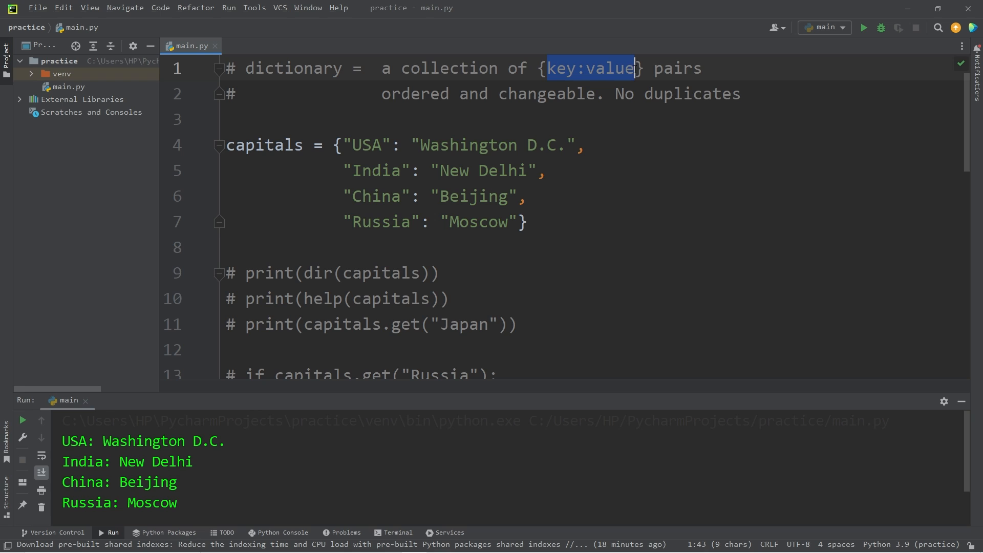
drag(381, 93, 596, 94)
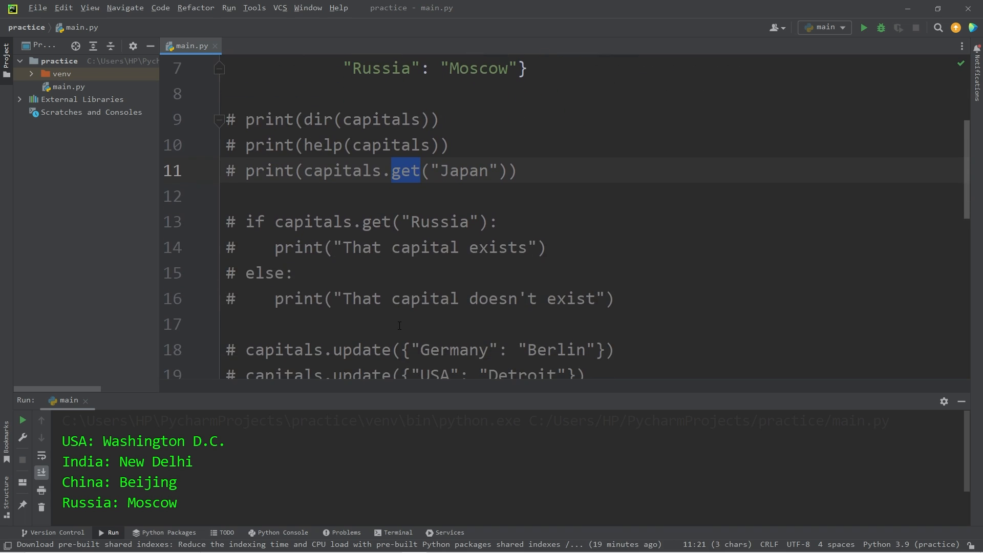
scroll(down, 3)
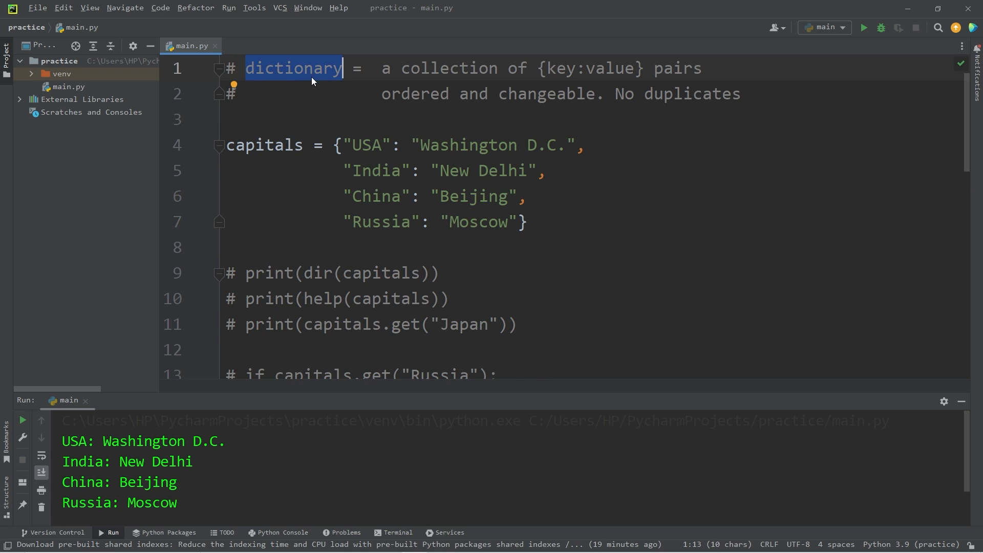
mouse_move(580, 226)
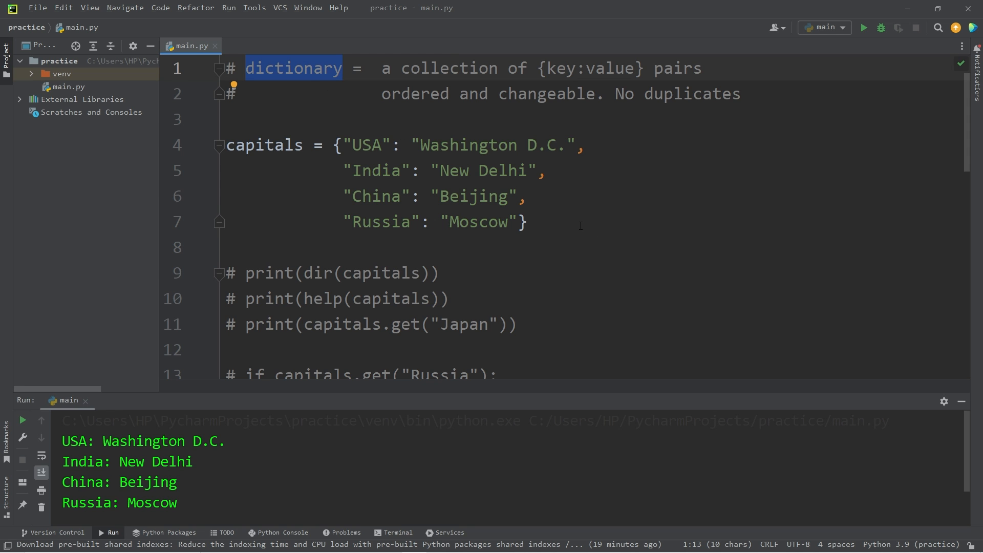